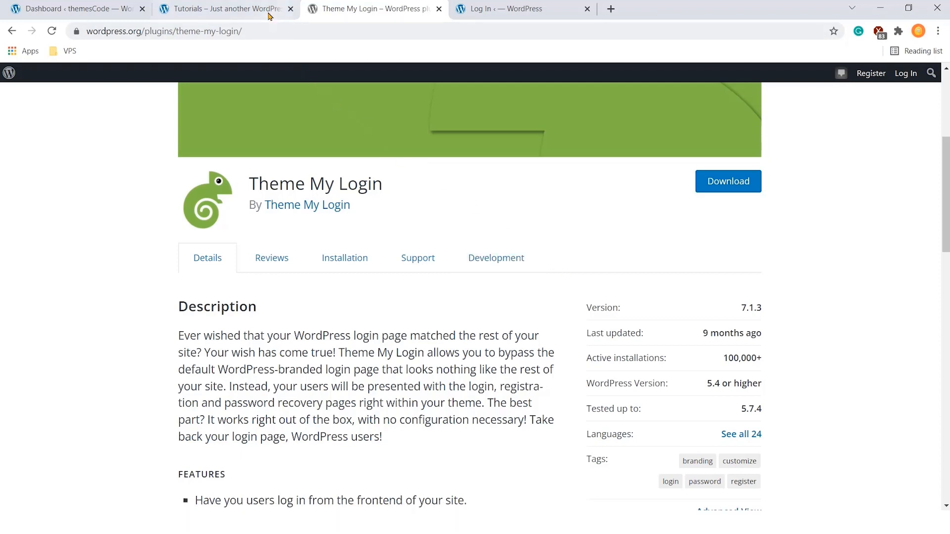
- Reach the themed Log In page via the User account menu, then return to the admin dashboard
click(225, 8)
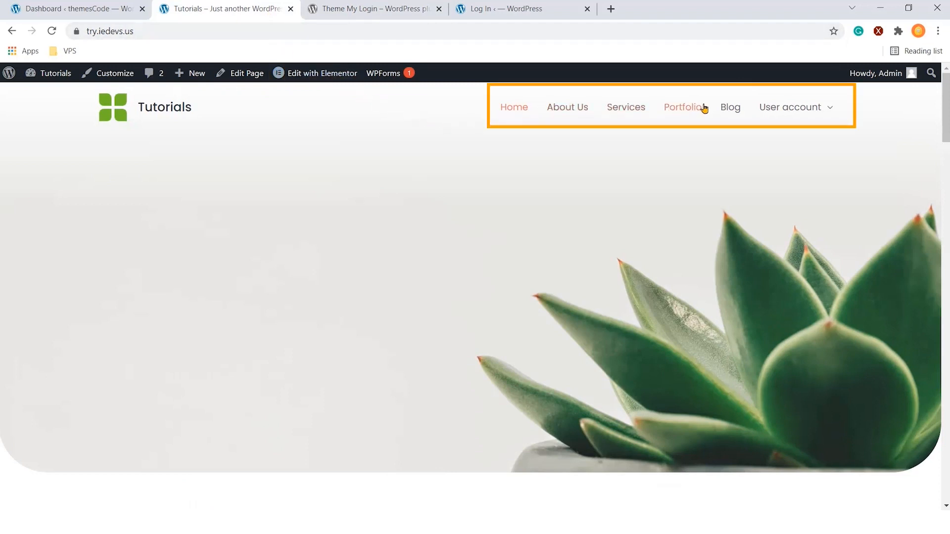
click(795, 106)
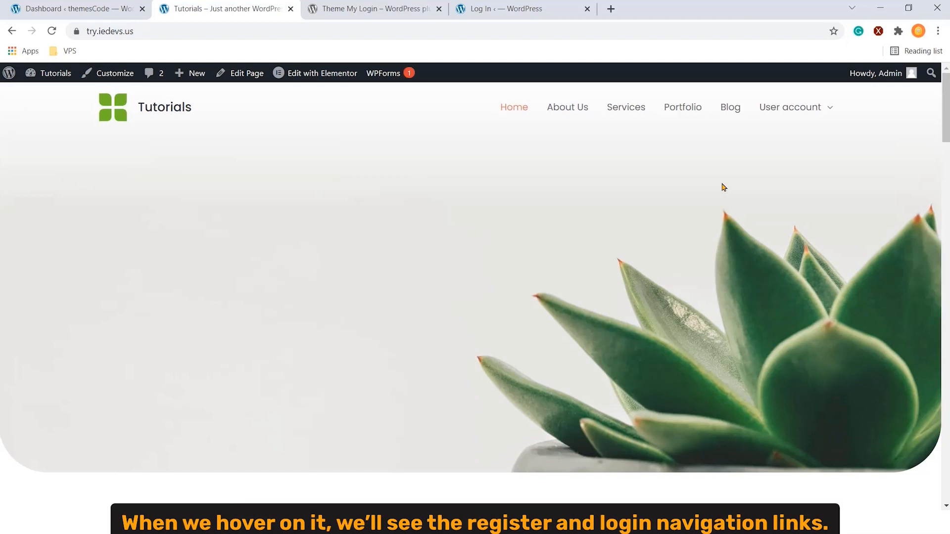
mouse_move(812, 109)
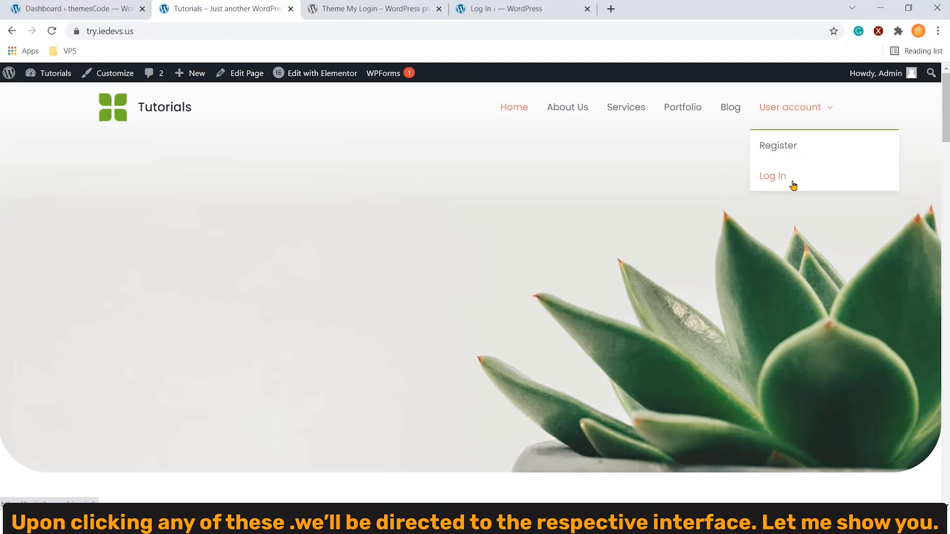
click(777, 145)
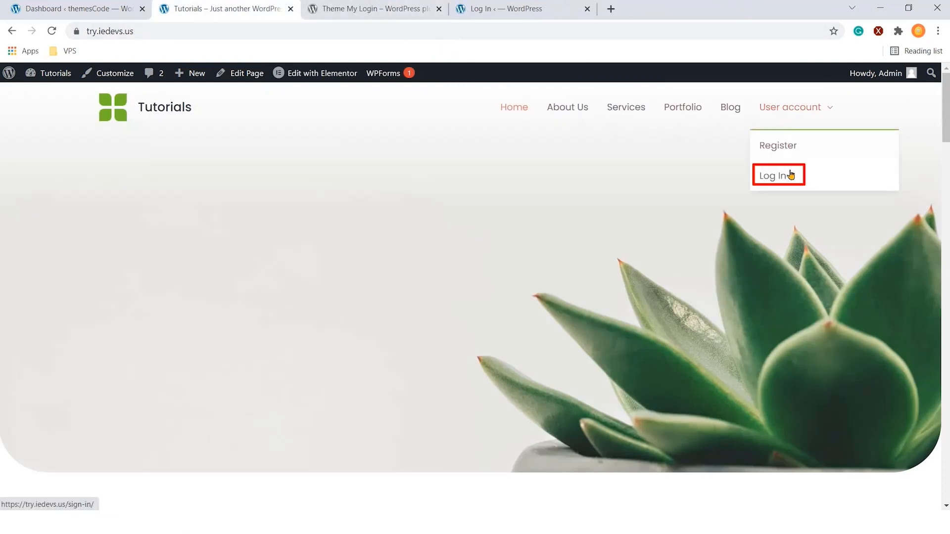
click(773, 175)
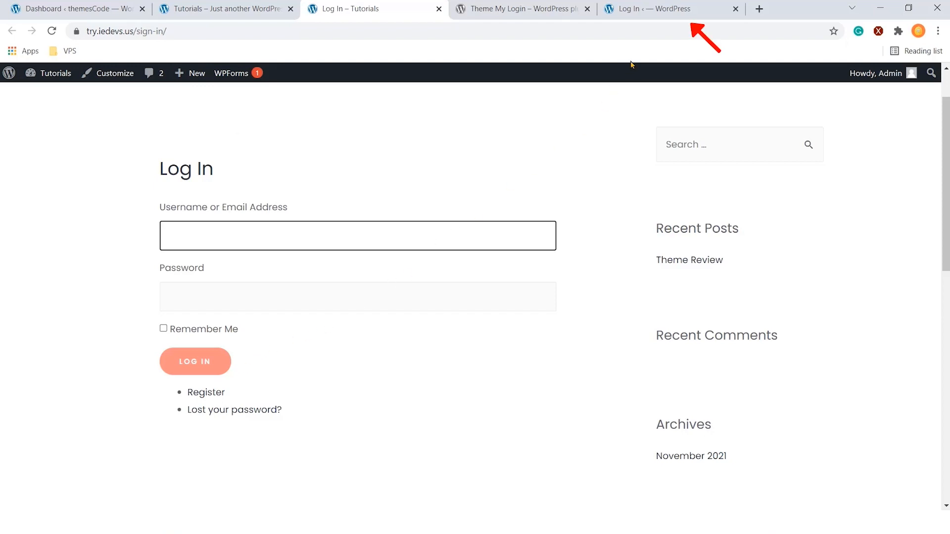
click(661, 9)
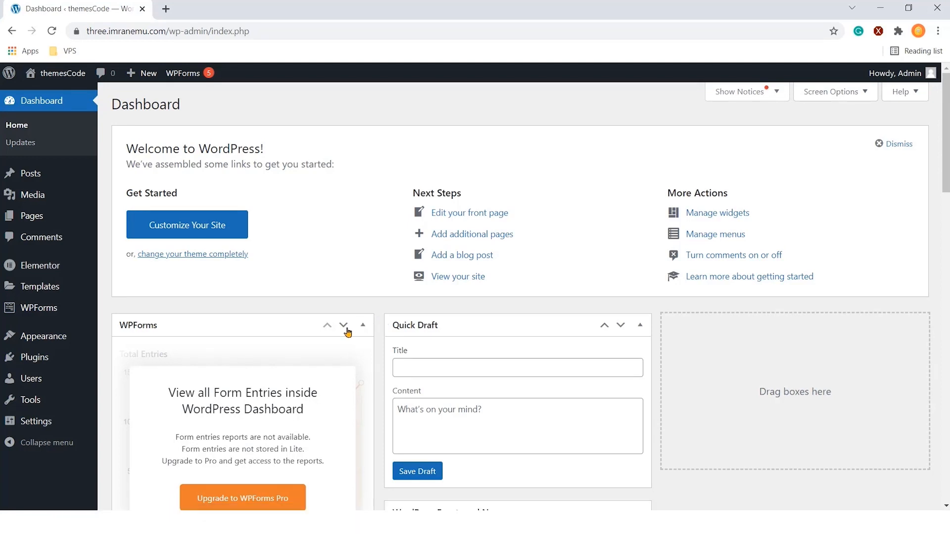
mouse_move(35, 422)
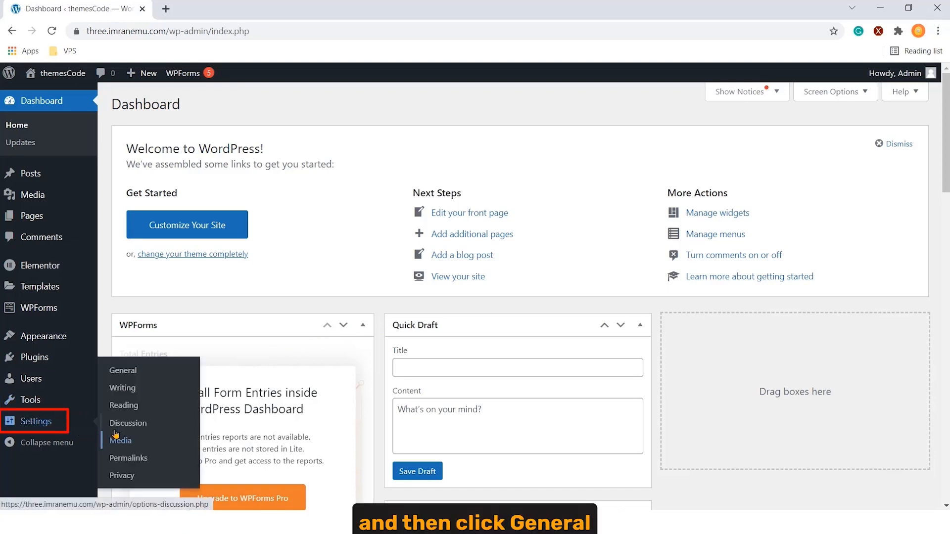
- Enable 'Anyone can register' in Settings > General and save the changes
click(123, 371)
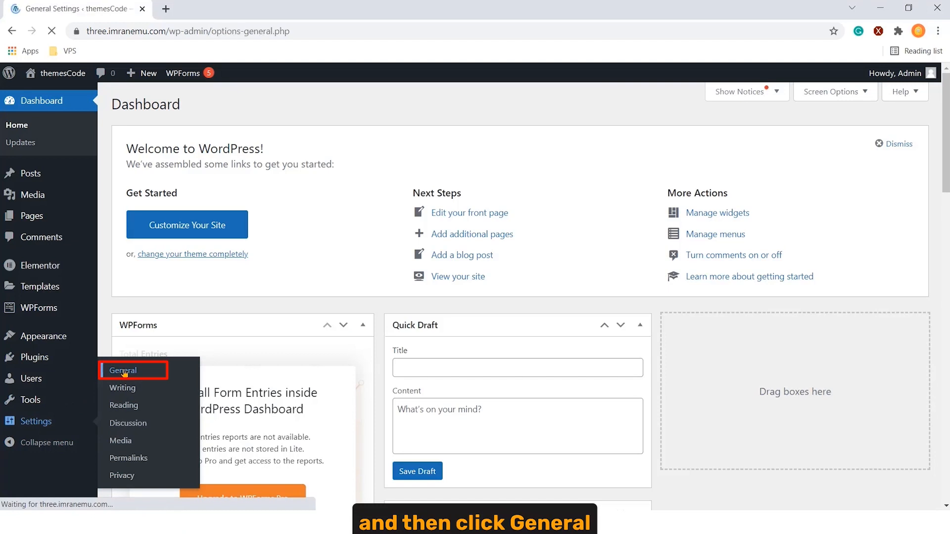
click(122, 370)
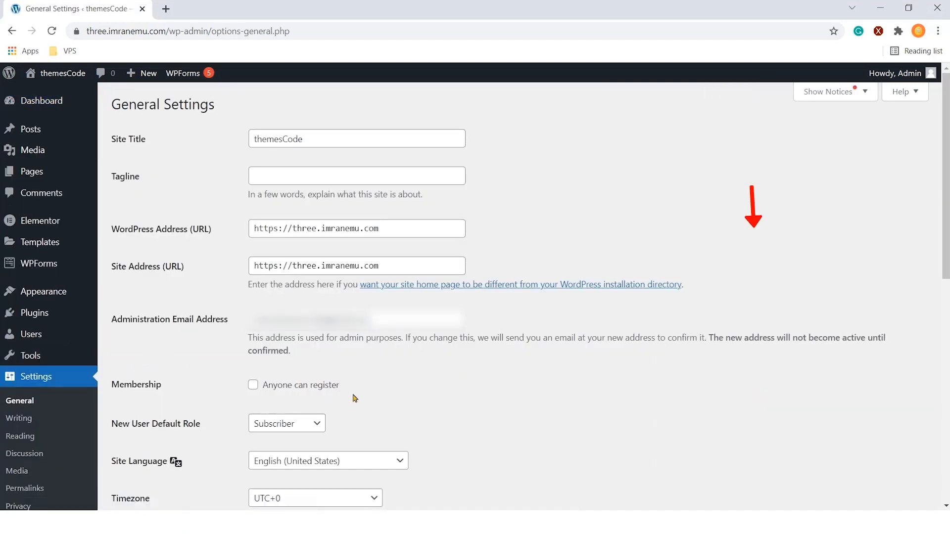
scroll(down, 3)
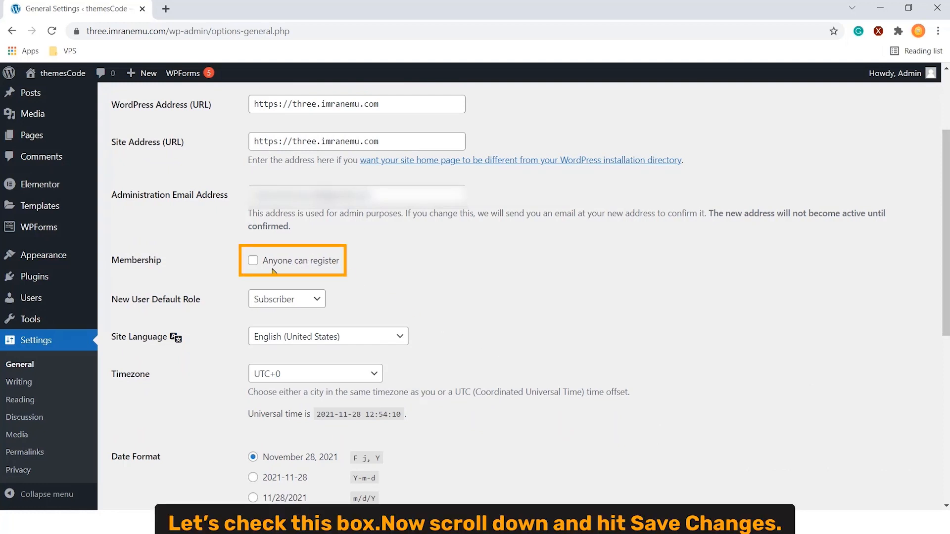
click(252, 260)
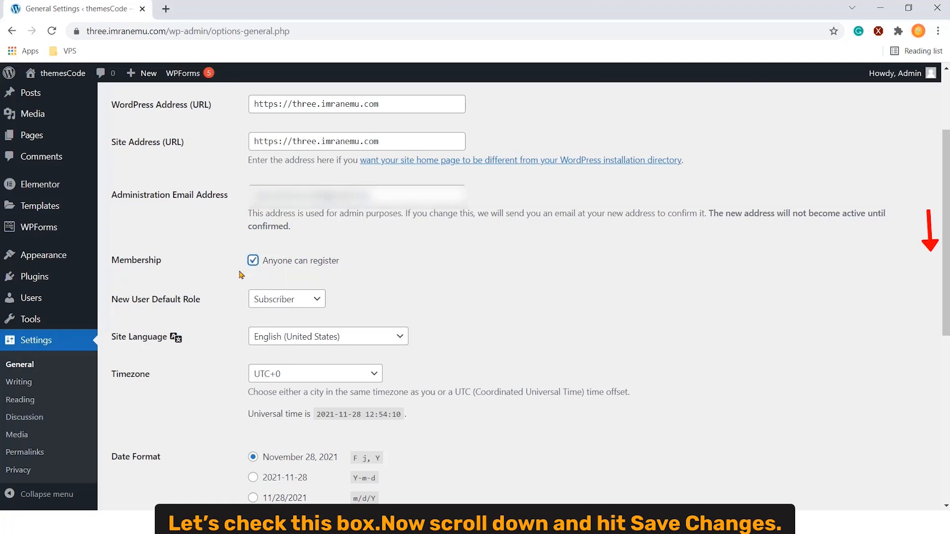
scroll(down, 3)
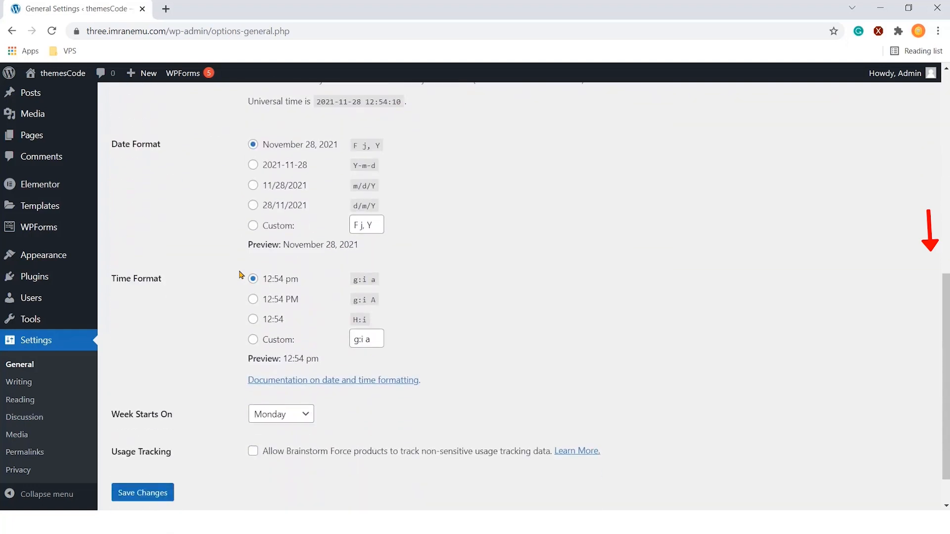
click(142, 447)
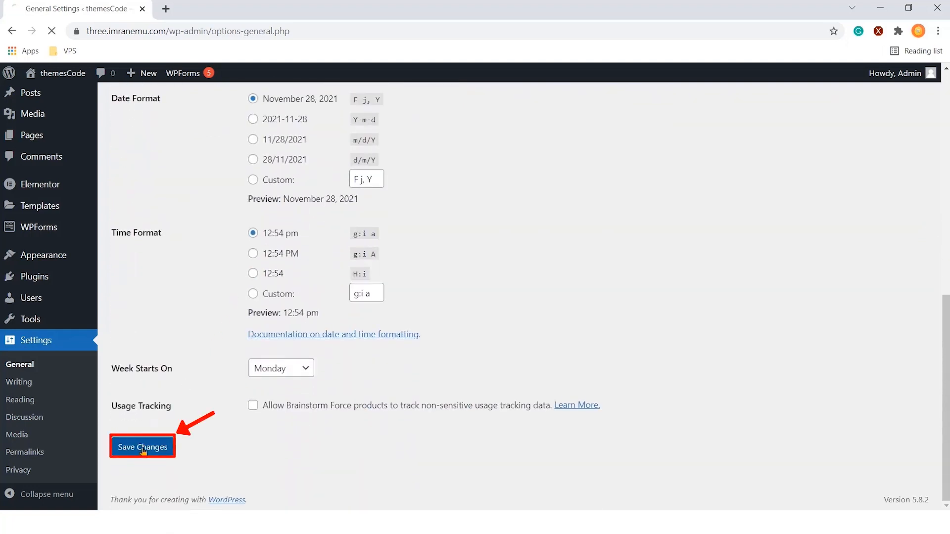
click(142, 447)
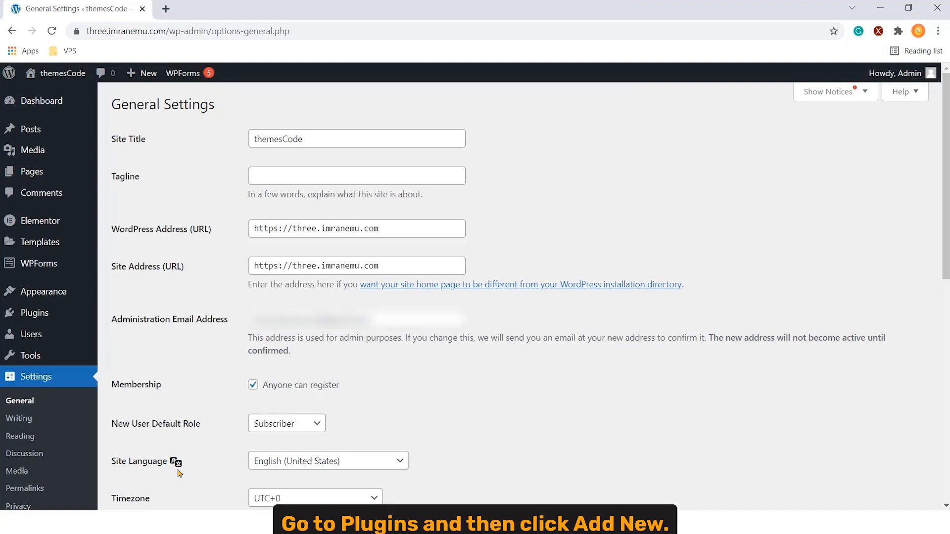
mouse_move(37, 316)
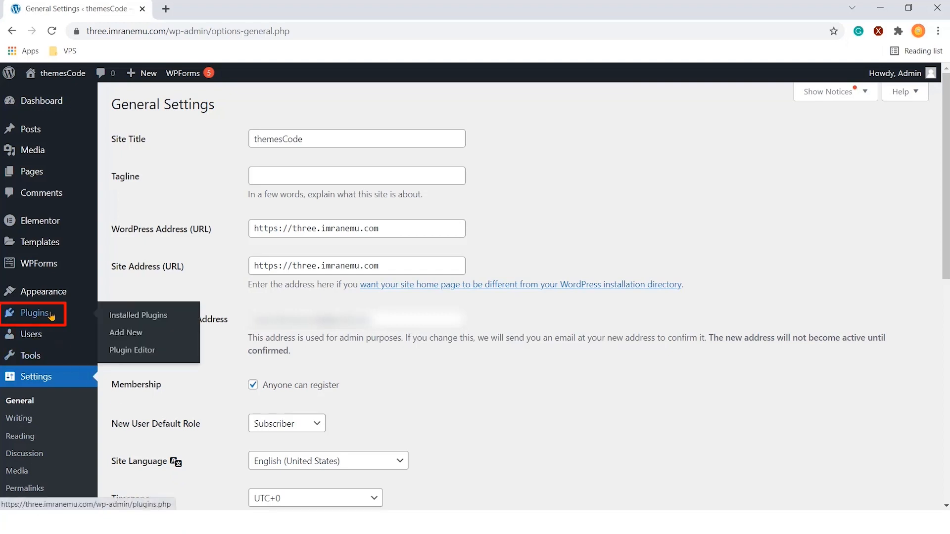
- Search Plugins > Add New for 'Theme my login', install it and activate it
click(126, 332)
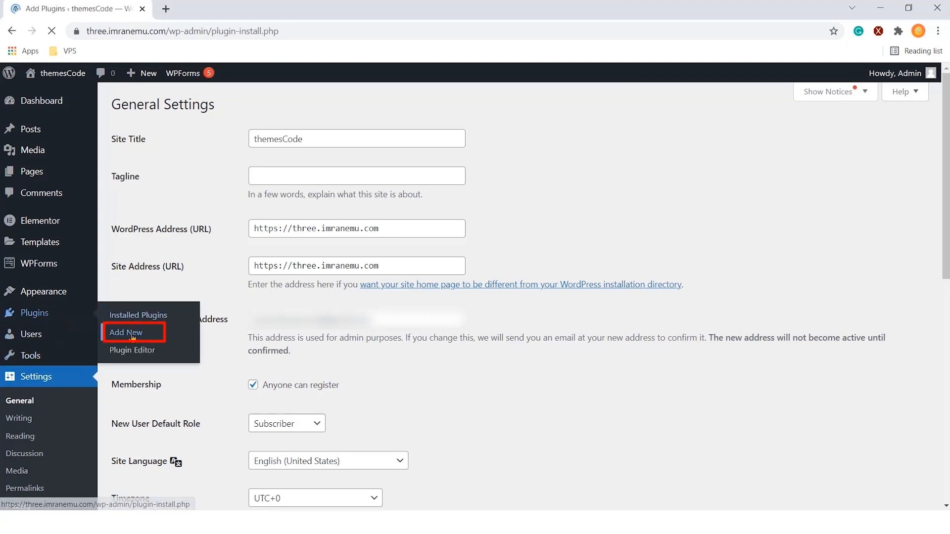
click(125, 332)
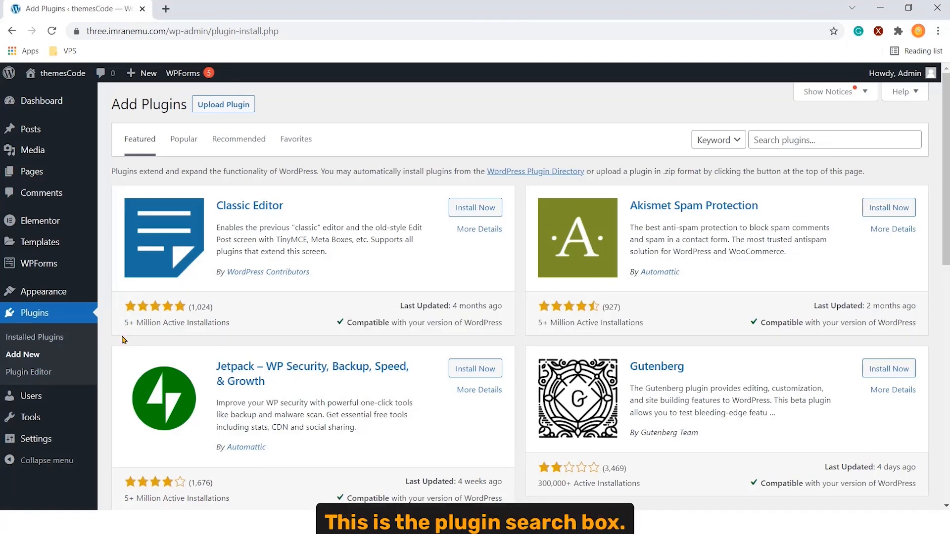
click(835, 139)
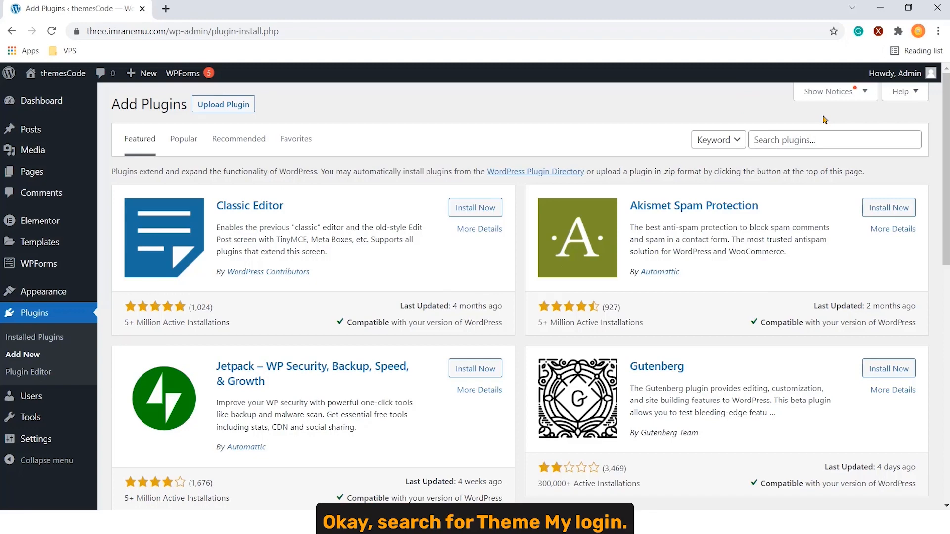
click(835, 140)
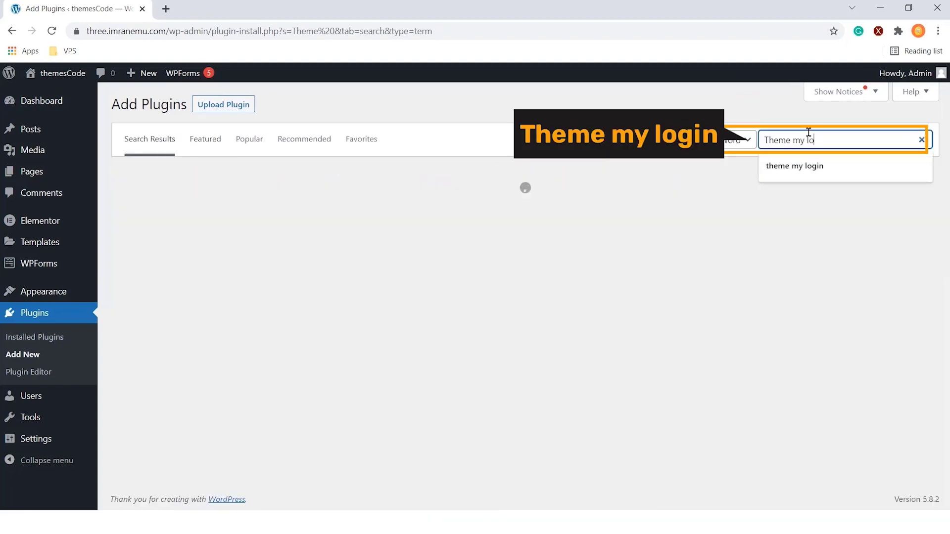
key(Enter)
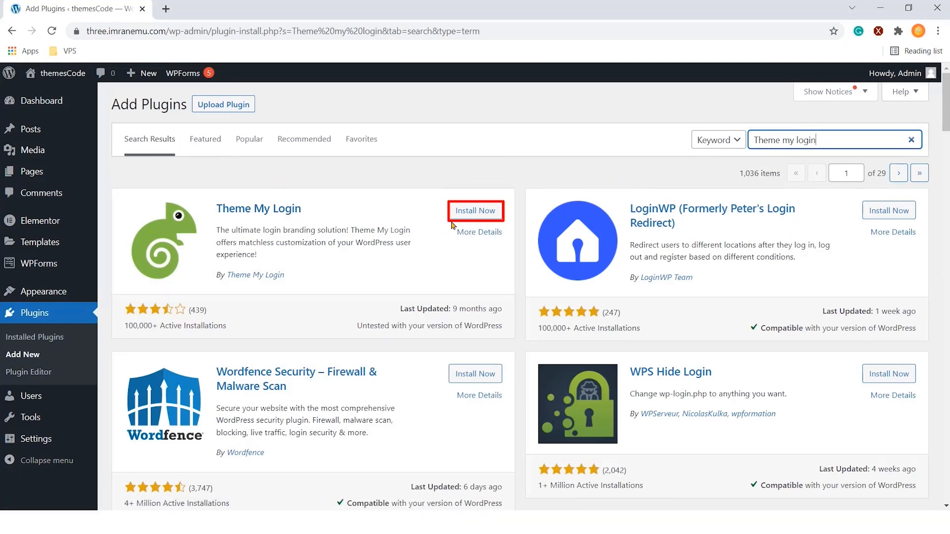
click(476, 211)
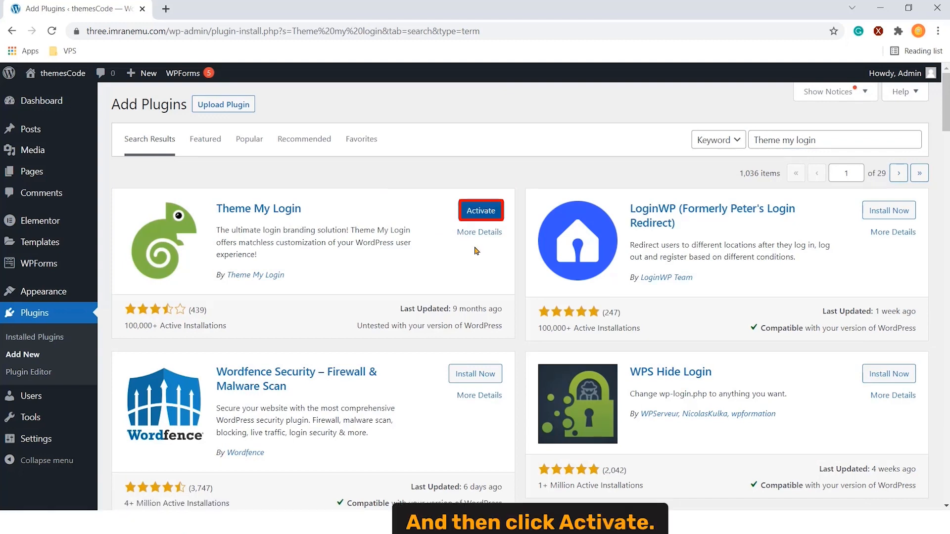
click(481, 211)
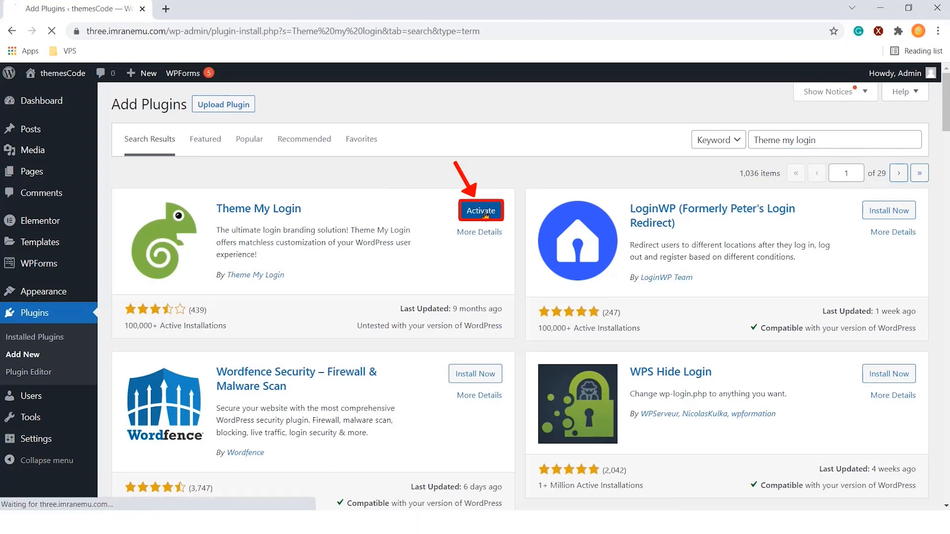
click(481, 210)
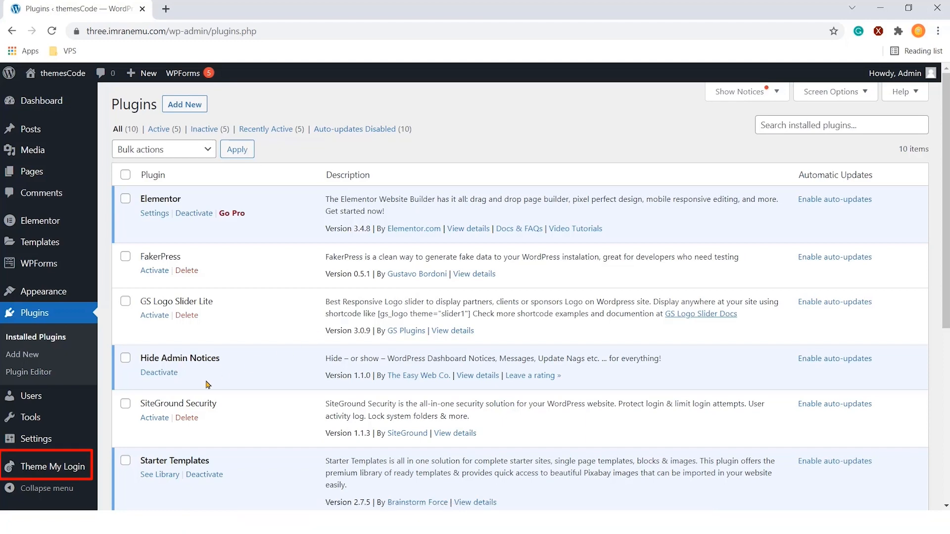
- In Theme My Login > General, enable AJAX requests and leave Login Type at Default
click(49, 466)
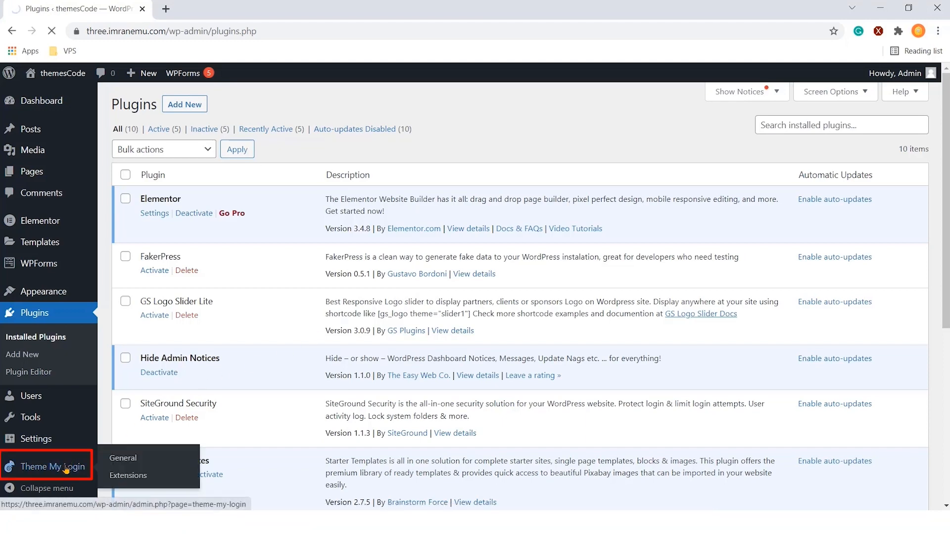
click(49, 466)
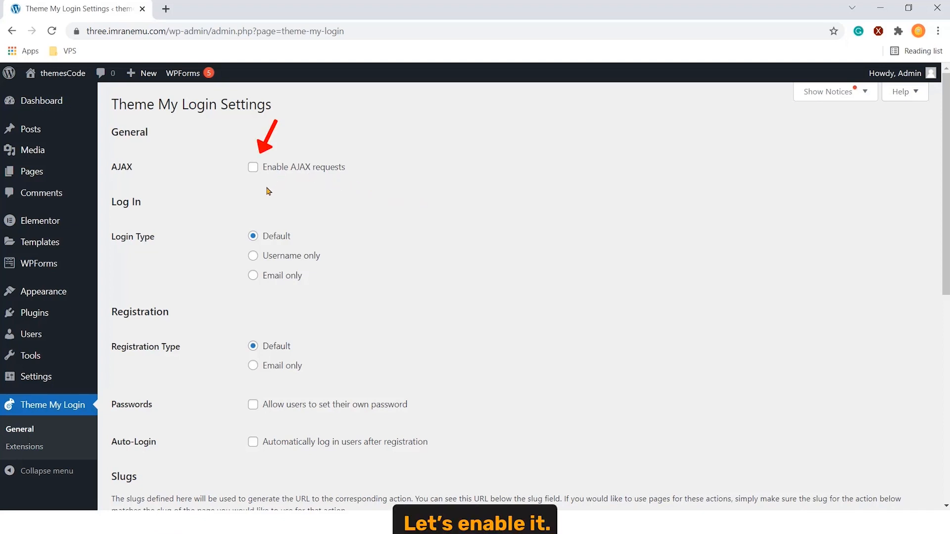
click(252, 167)
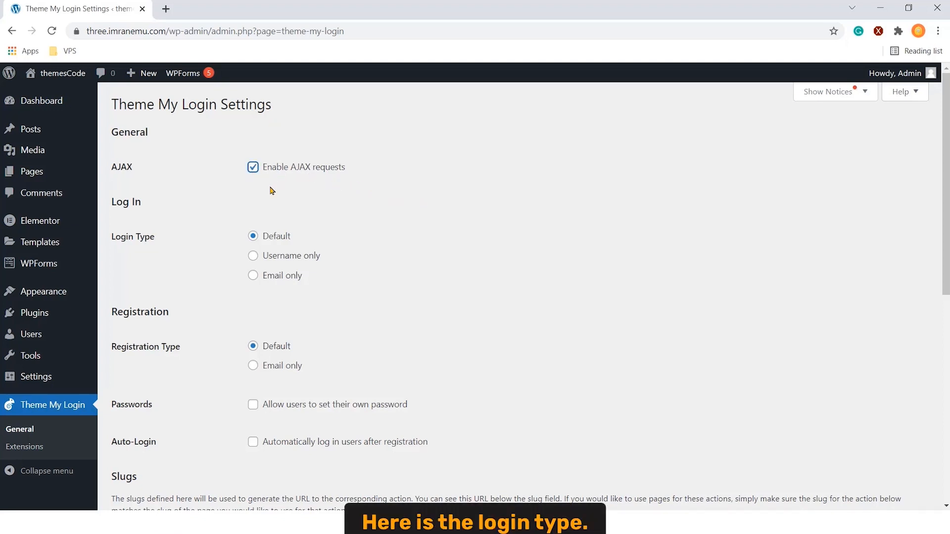
mouse_move(216, 244)
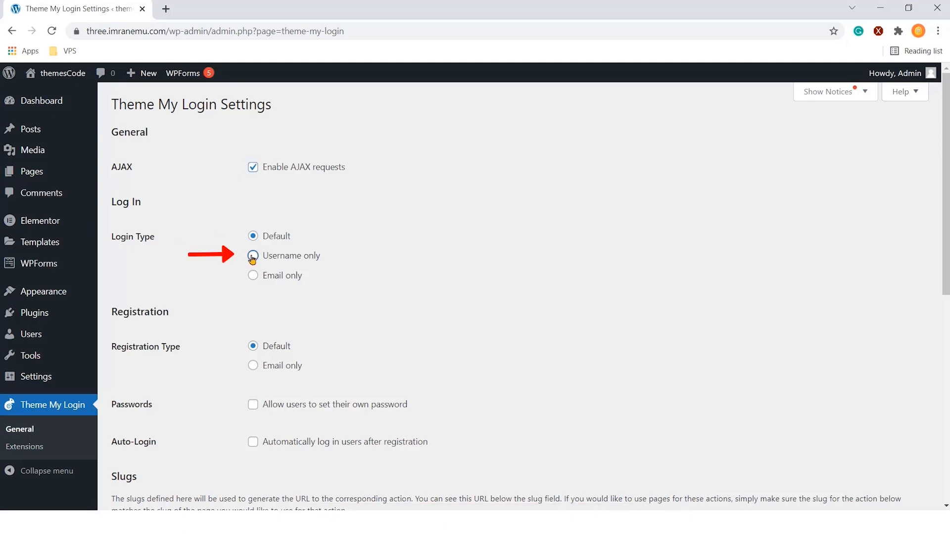
click(252, 256)
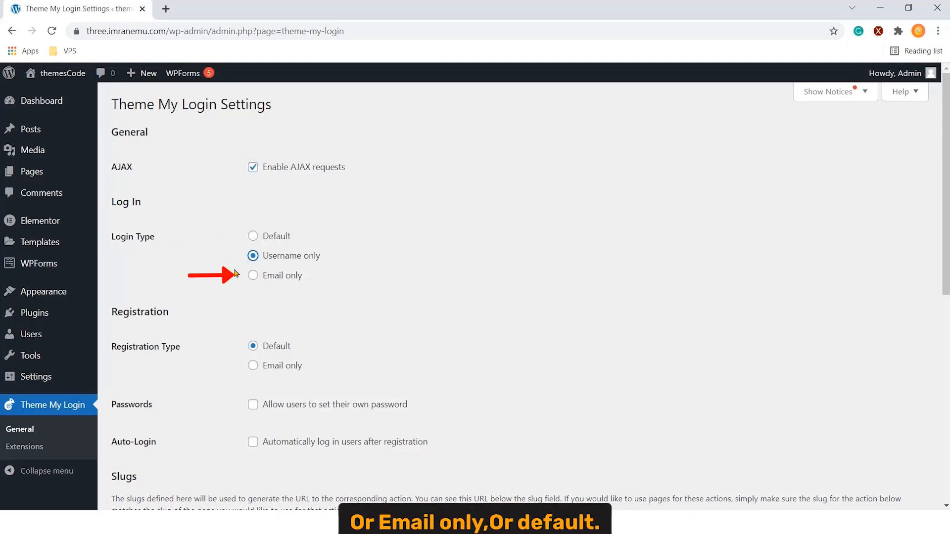
click(252, 275)
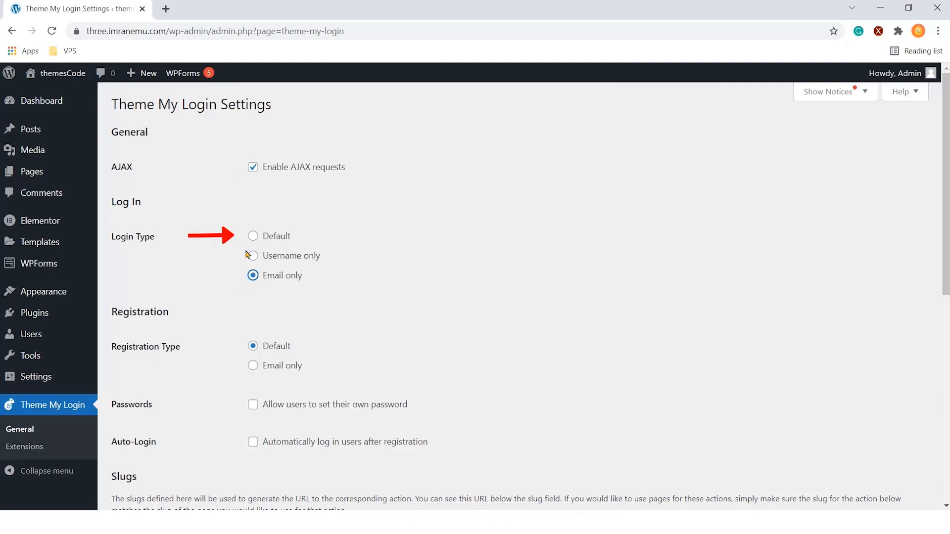
click(252, 236)
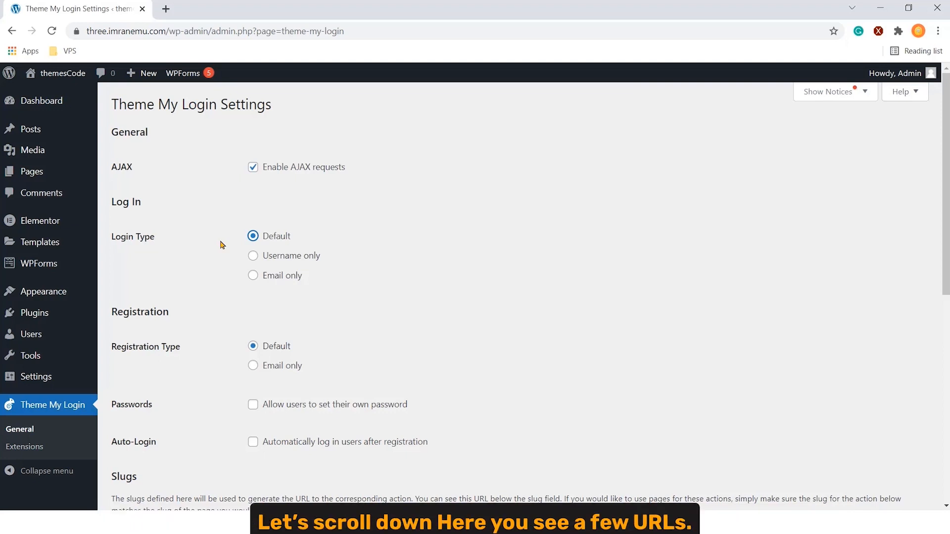
- Preview three.imranemu.com/login/ in an Incognito window, then return to the plugin settings
scroll(down, 3)
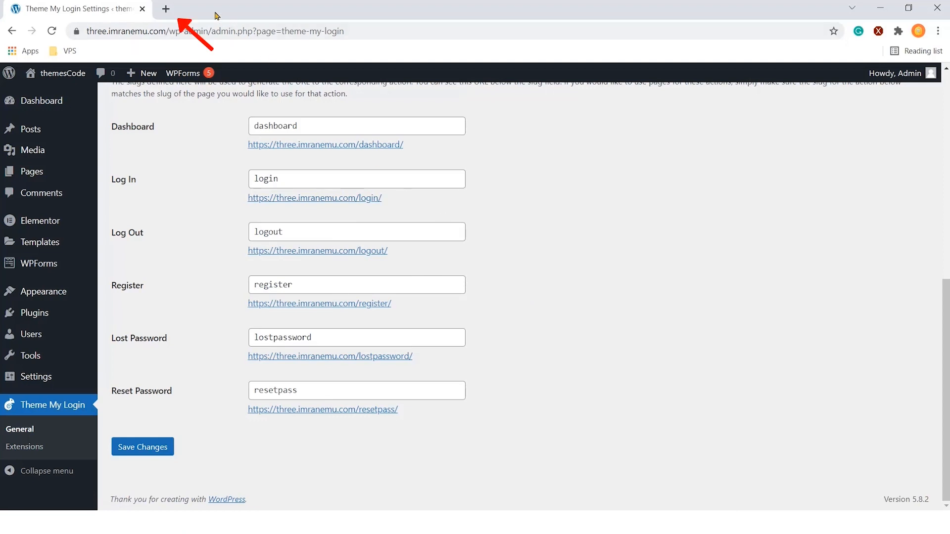
click(166, 9)
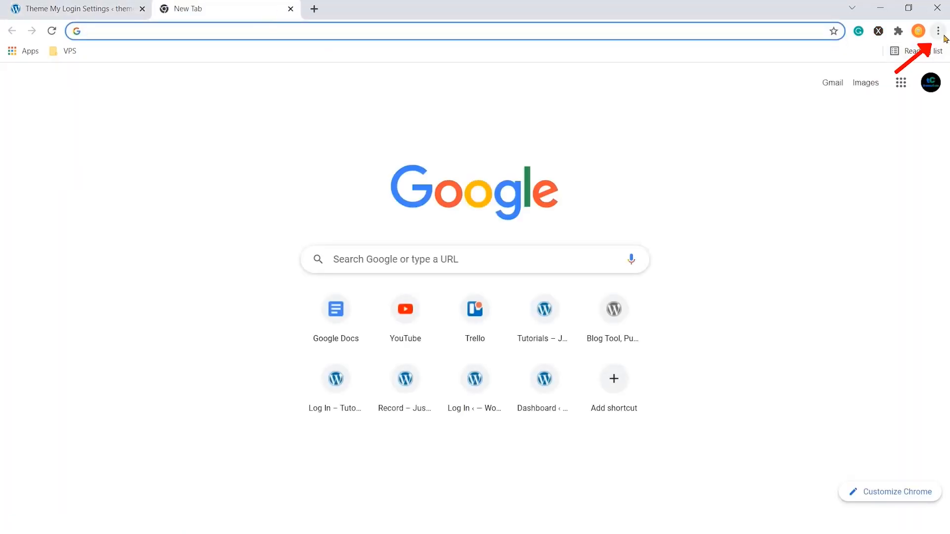
click(936, 30)
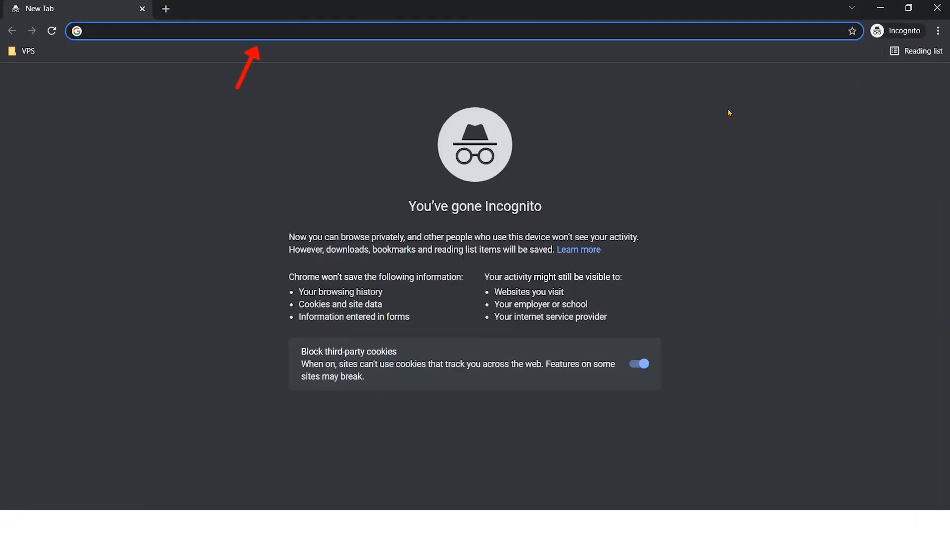
text(three.imranemu.com/login/)
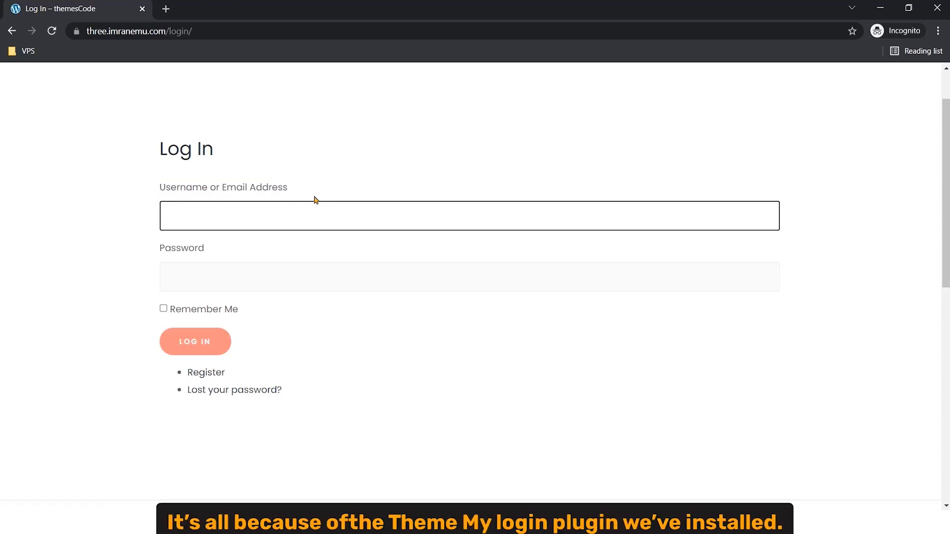
click(317, 218)
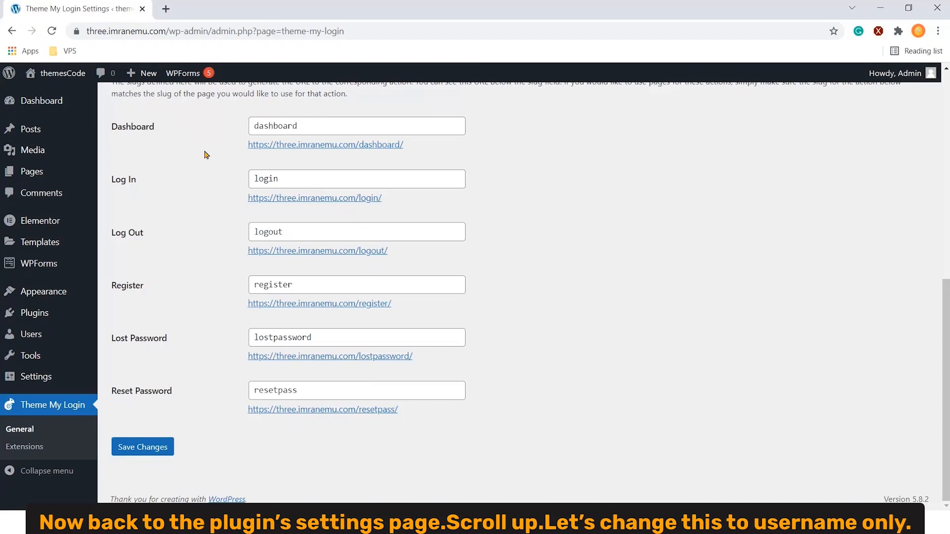
- Save Login Type 'Username only', recheck the login page, then choose 'Email only'
scroll(up, 3)
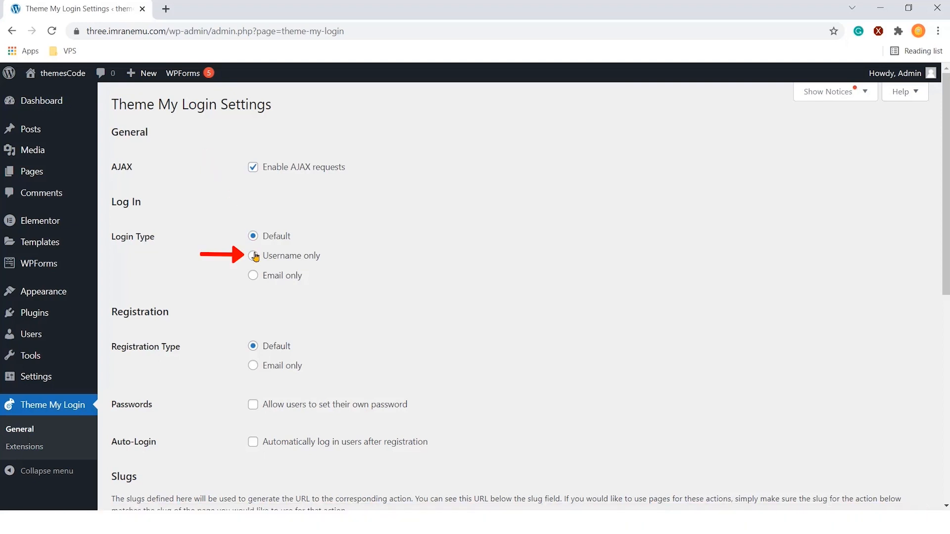
click(253, 256)
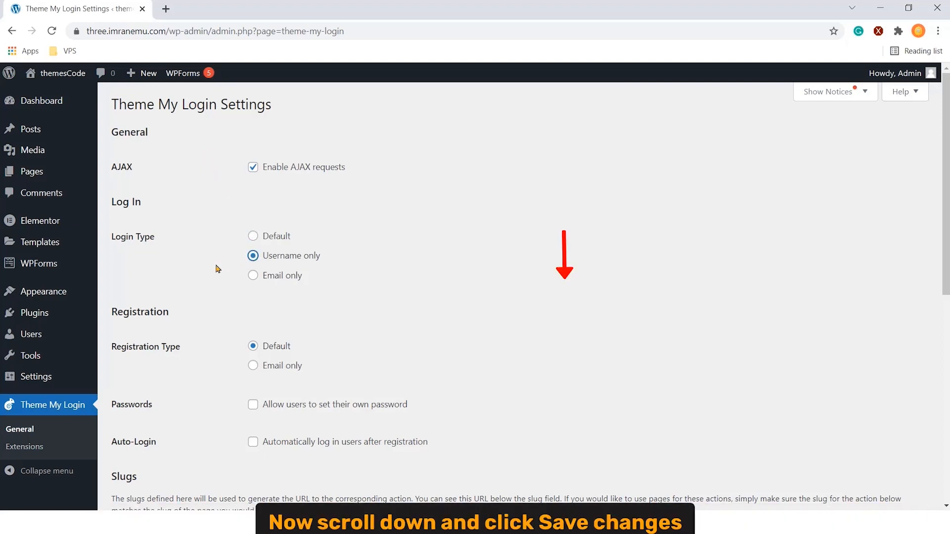
scroll(down, 3)
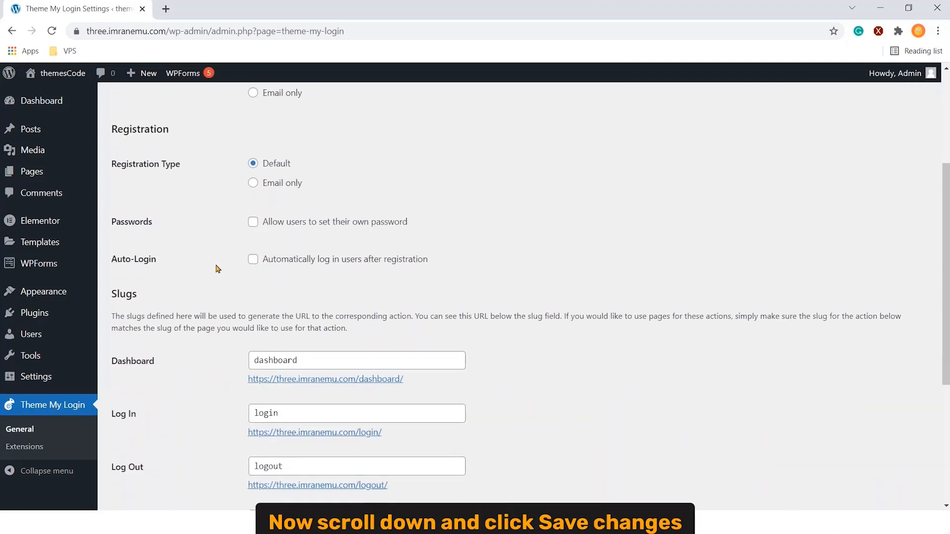
click(142, 447)
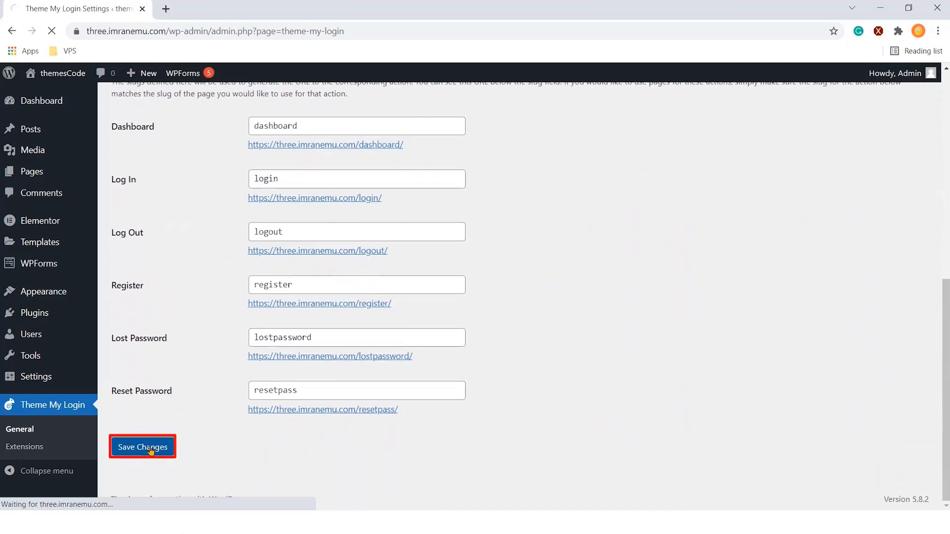
click(142, 447)
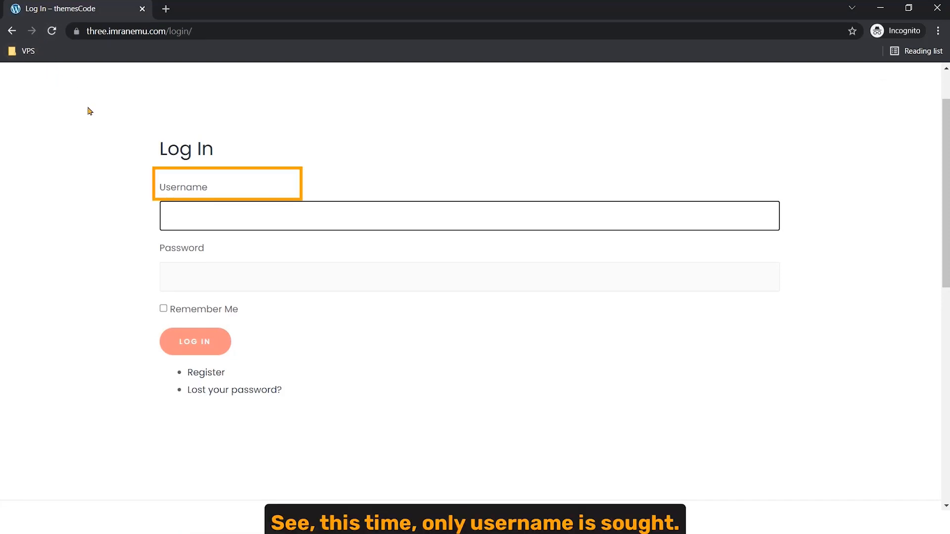
click(469, 222)
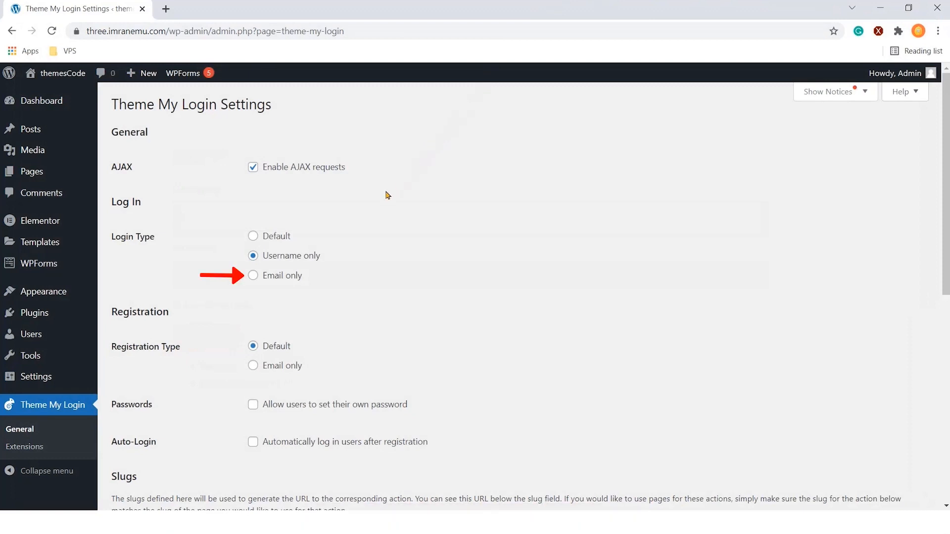
click(252, 276)
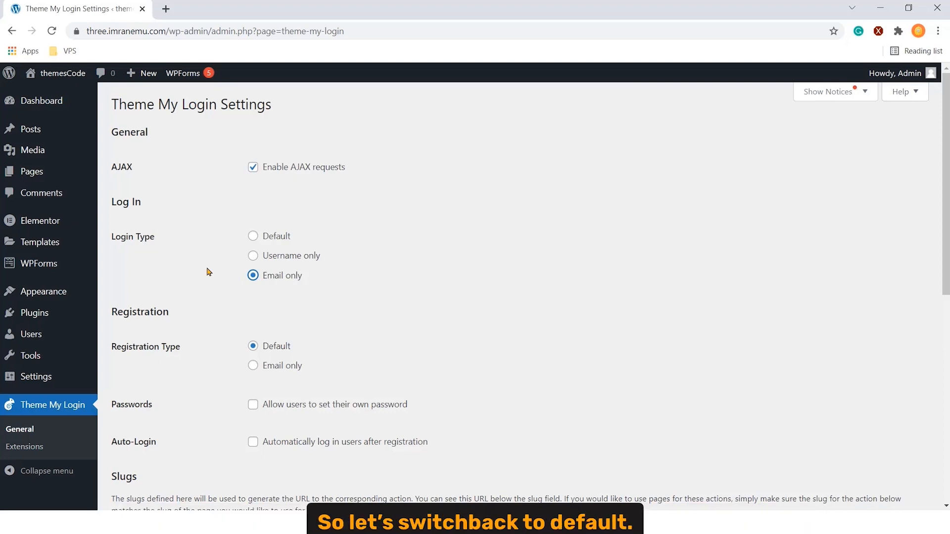
- Reset Login Type to Default and copy the Register URL from the Slugs list
click(253, 236)
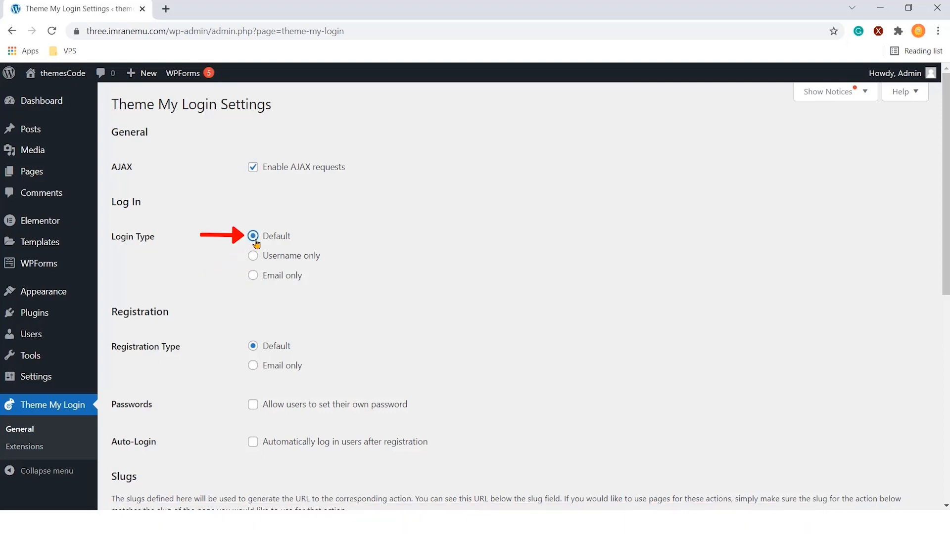
click(252, 256)
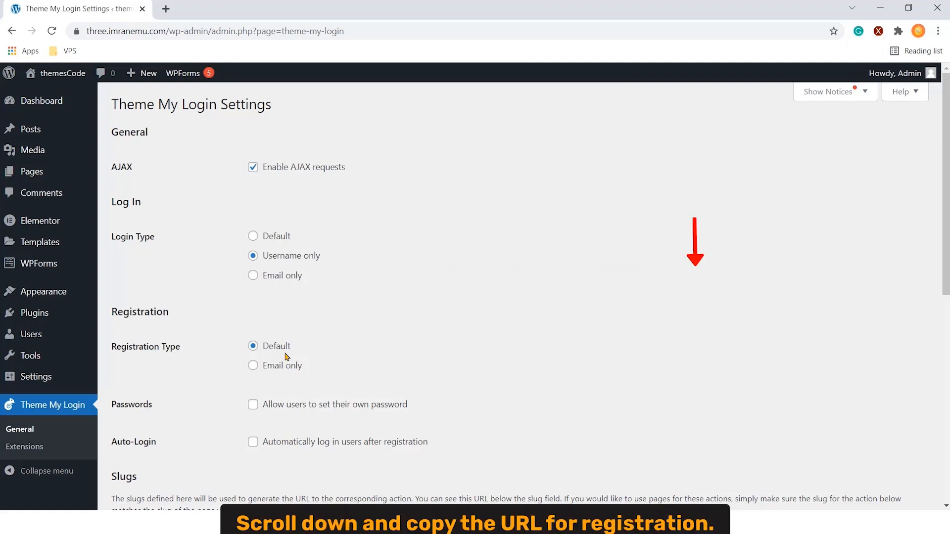
scroll(down, 3)
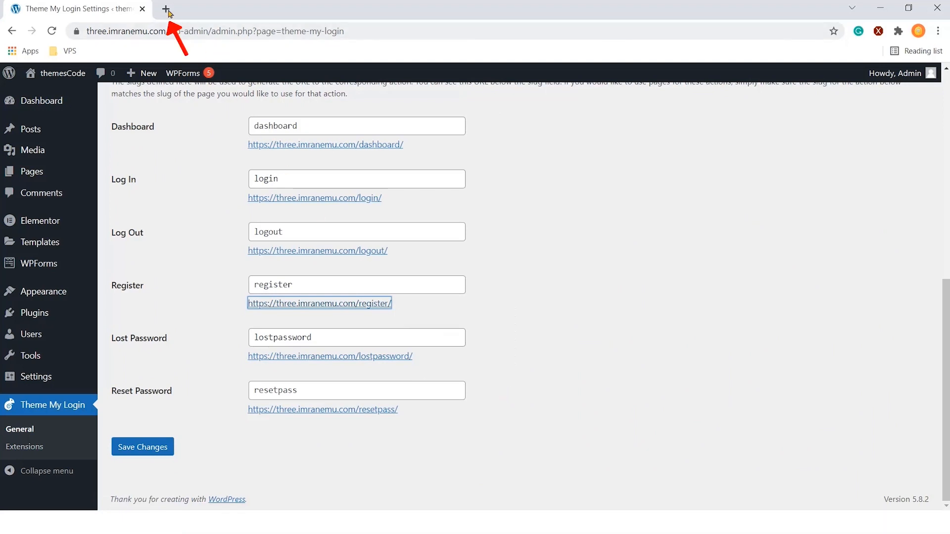
- Open a new browser tab beside the plugin settings
click(938, 31)
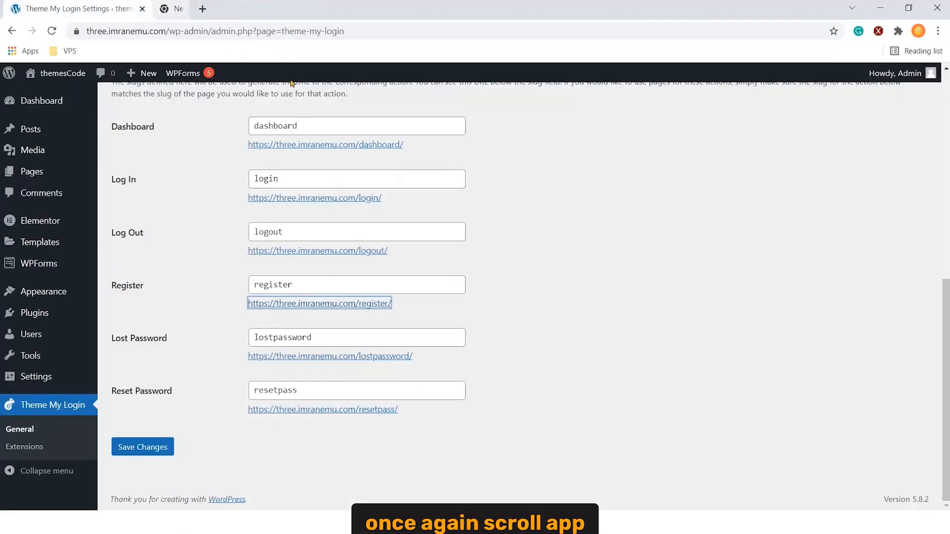
- Set Registration Type to 'Email only' and save the plugin settings
scroll(up, 3)
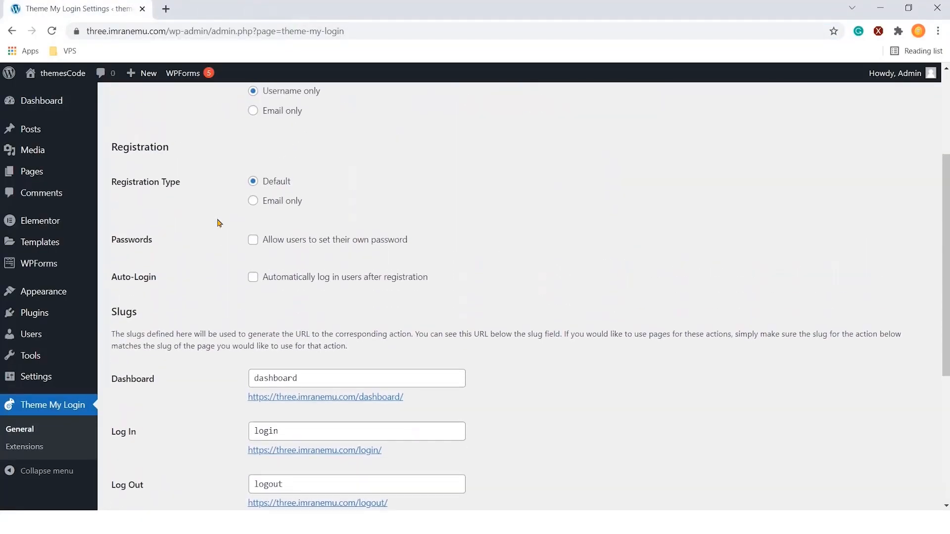
scroll(up, 3)
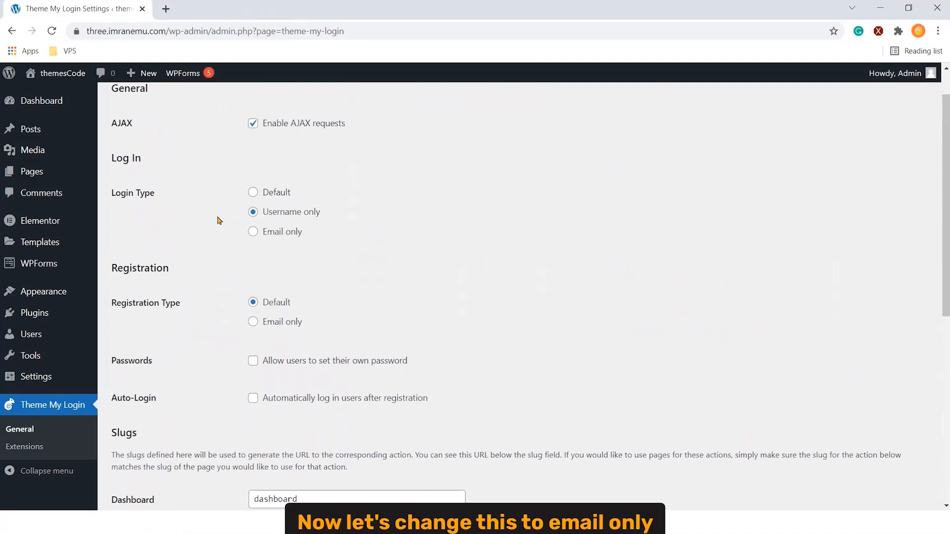
click(253, 322)
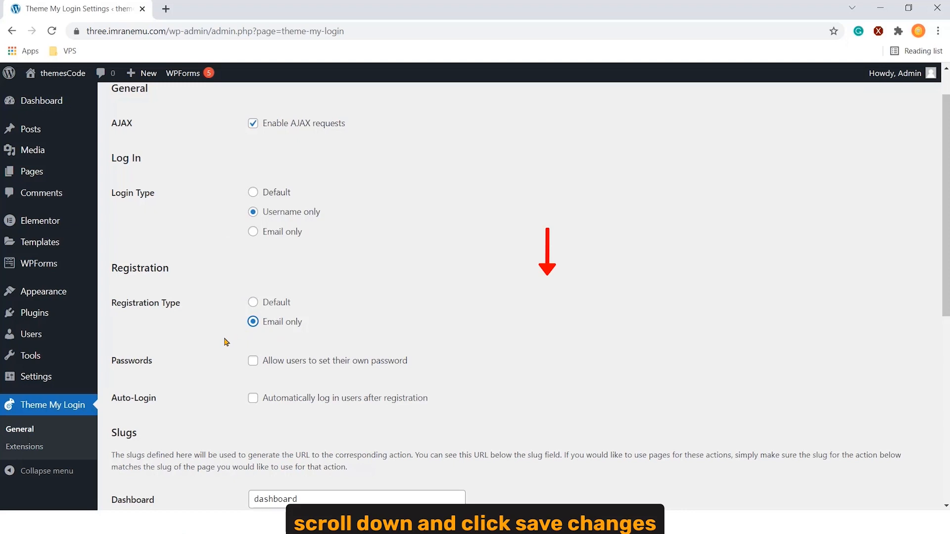
scroll(down, 3)
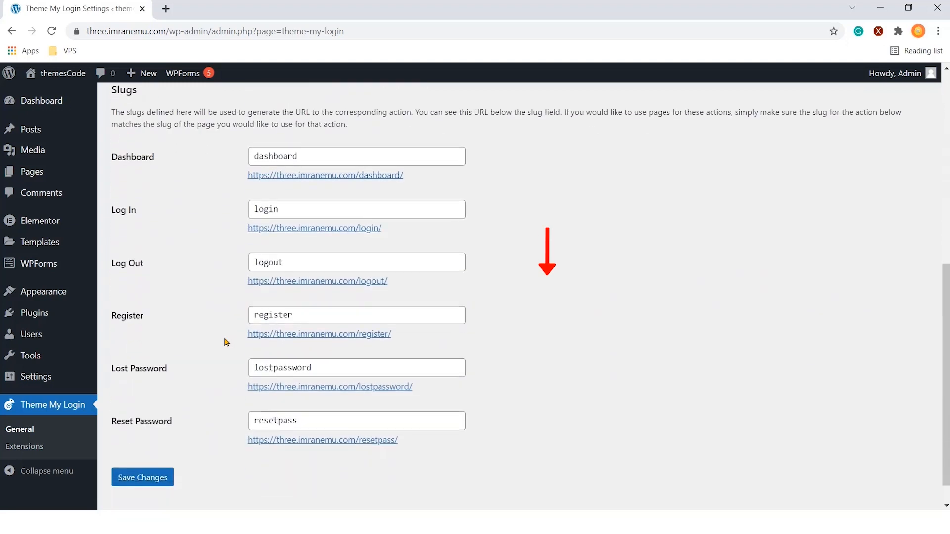
click(143, 446)
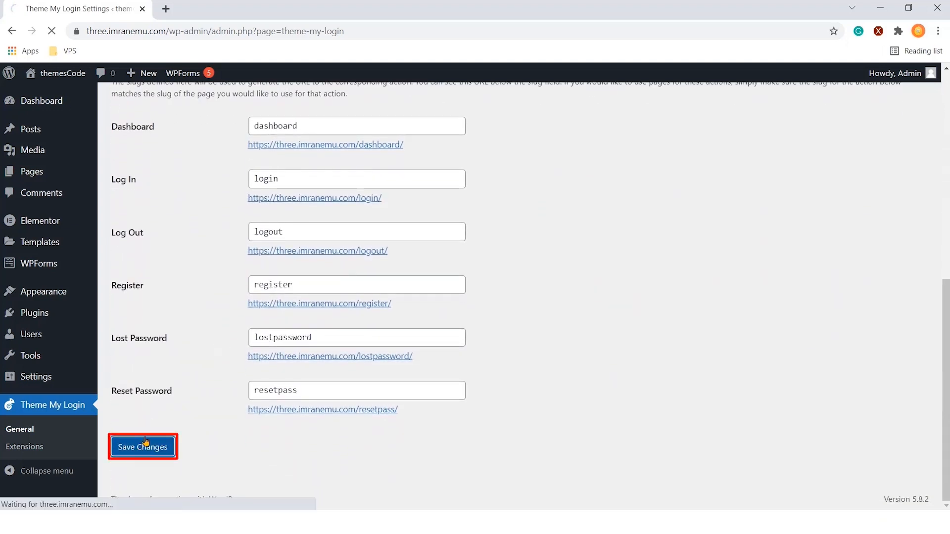
click(142, 447)
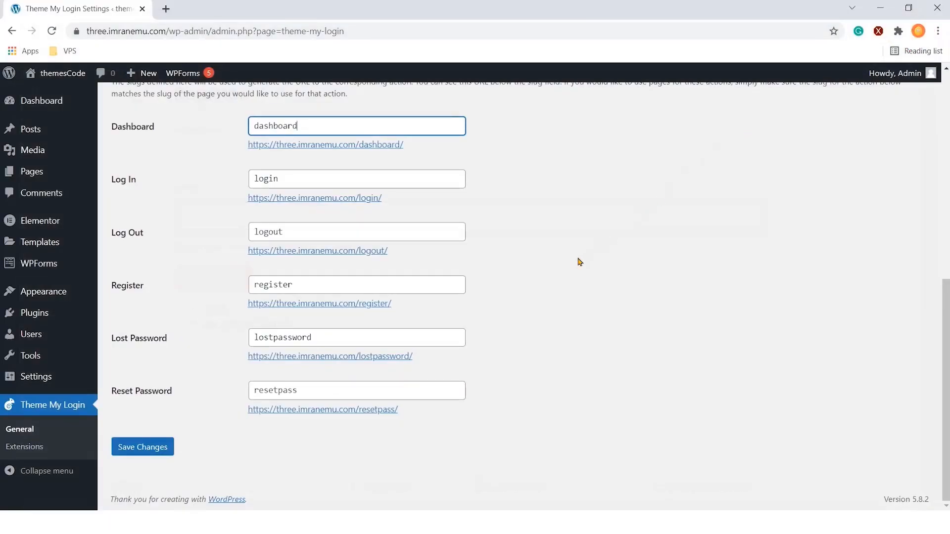
- Tick 'Automatically log in users after registration', review the slugs, and save
scroll(up, 3)
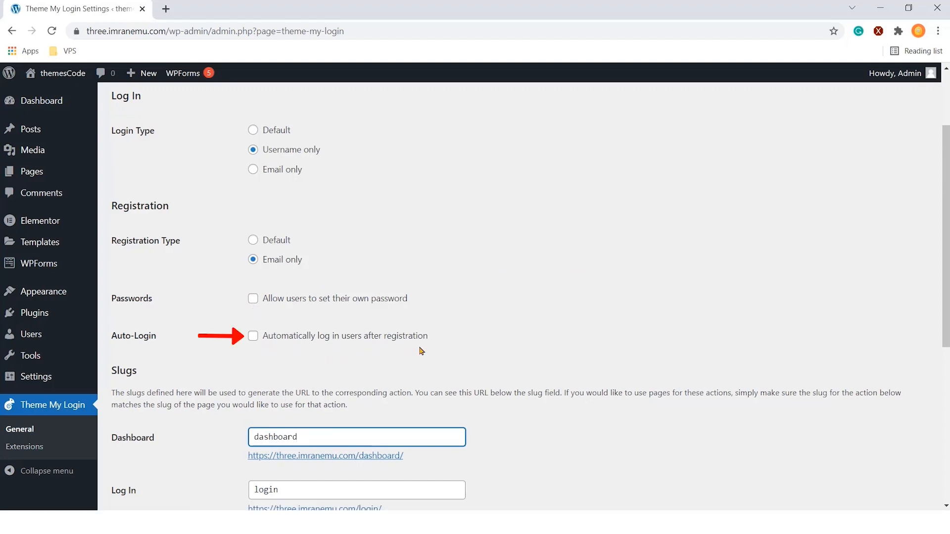
click(252, 336)
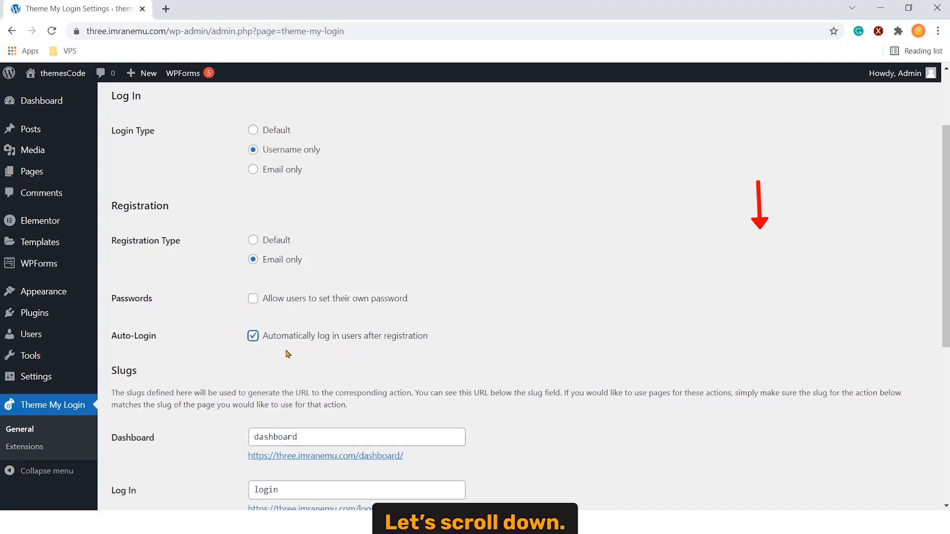
scroll(down, 3)
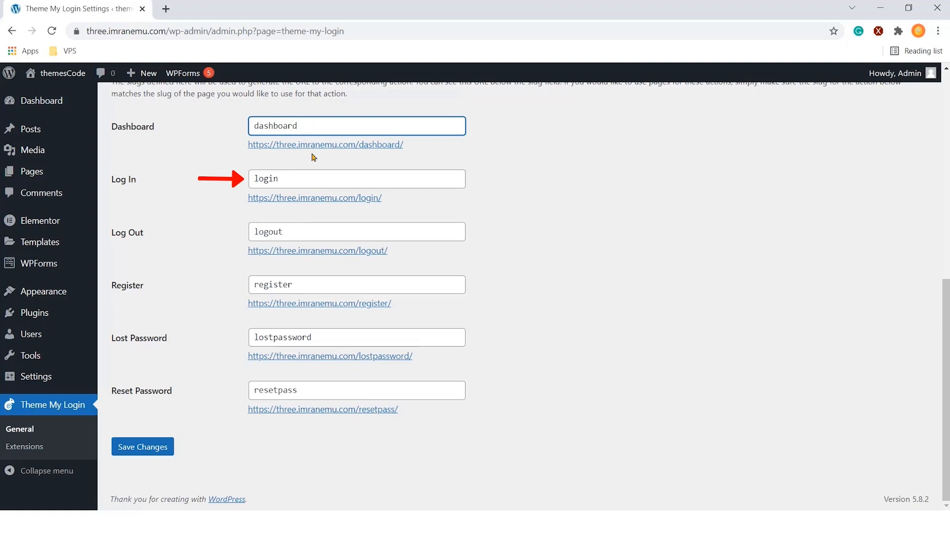
click(357, 284)
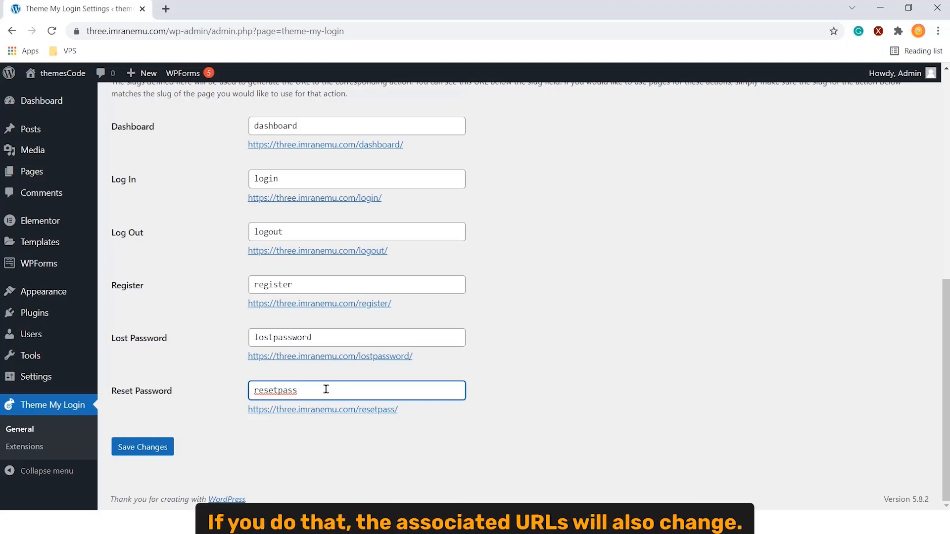
mouse_move(386, 151)
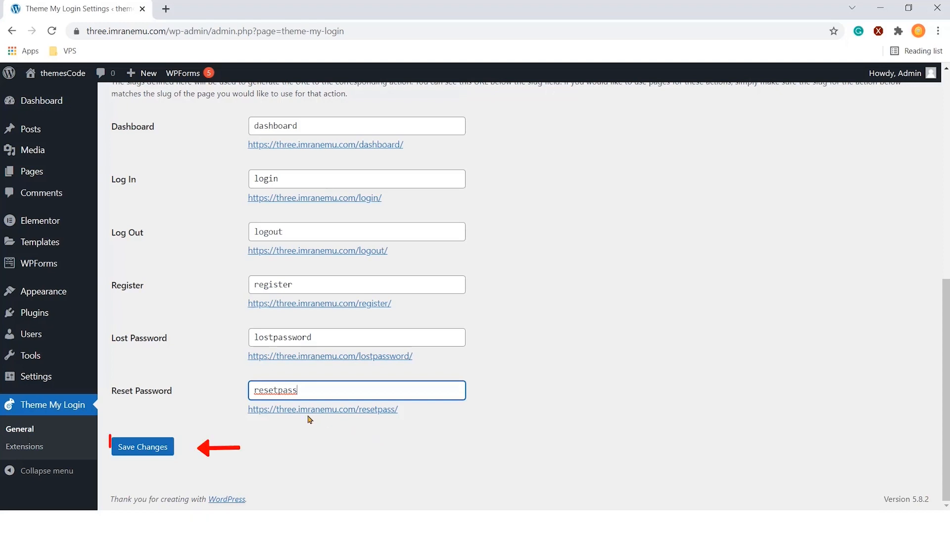
click(143, 447)
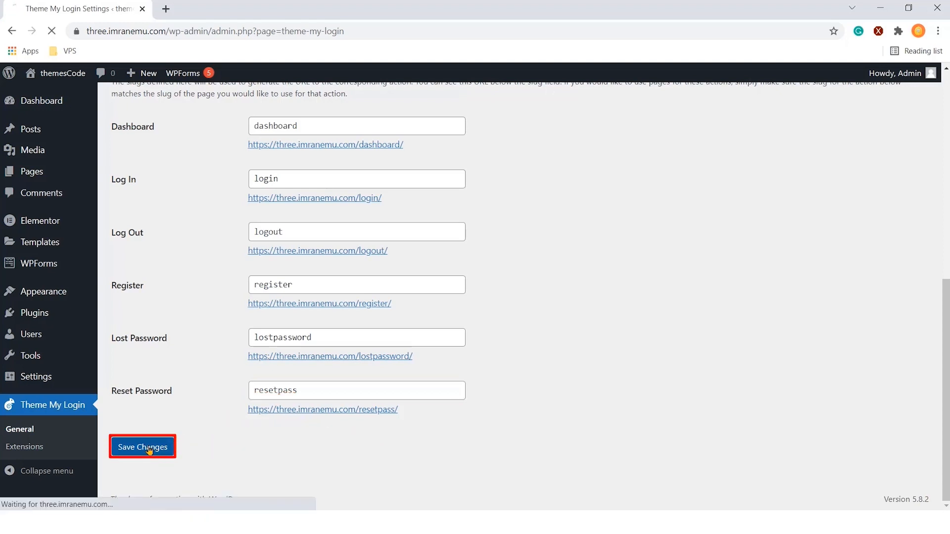
click(142, 447)
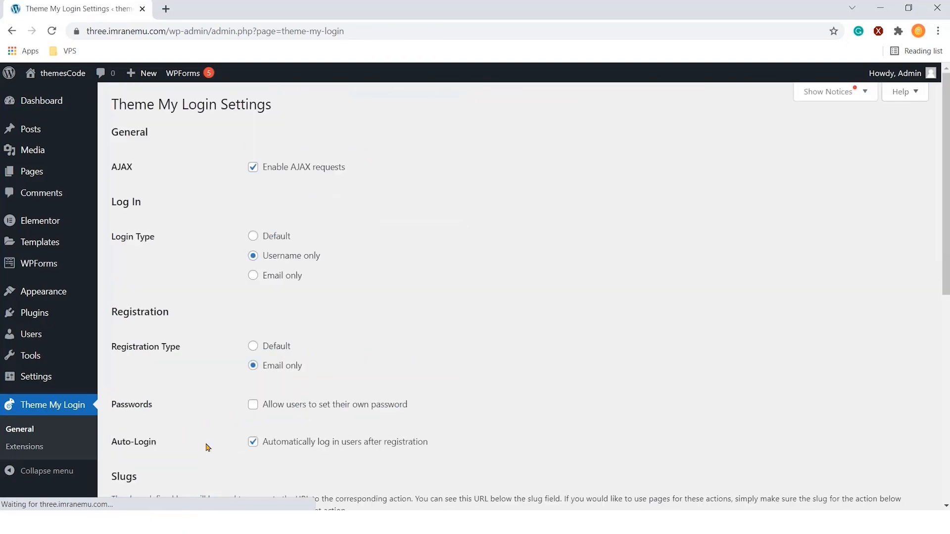
- Go to Appearance > Menus and show View All pages in the Pages box for the Main Menu
scroll(down, 3)
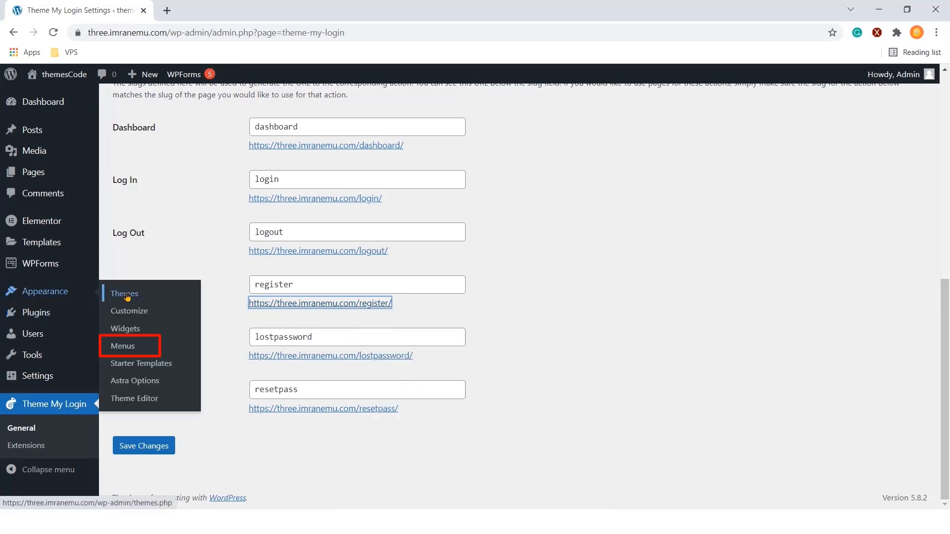
click(123, 346)
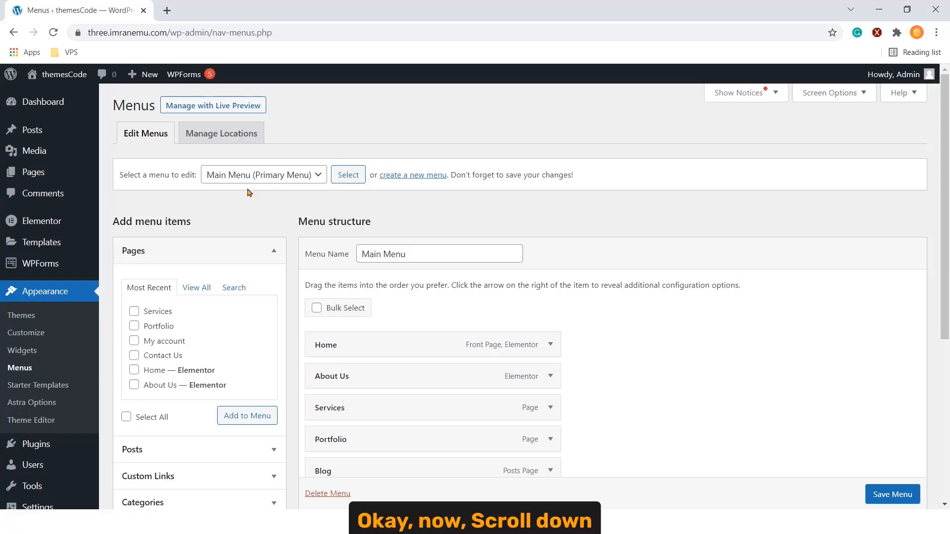
scroll(down, 3)
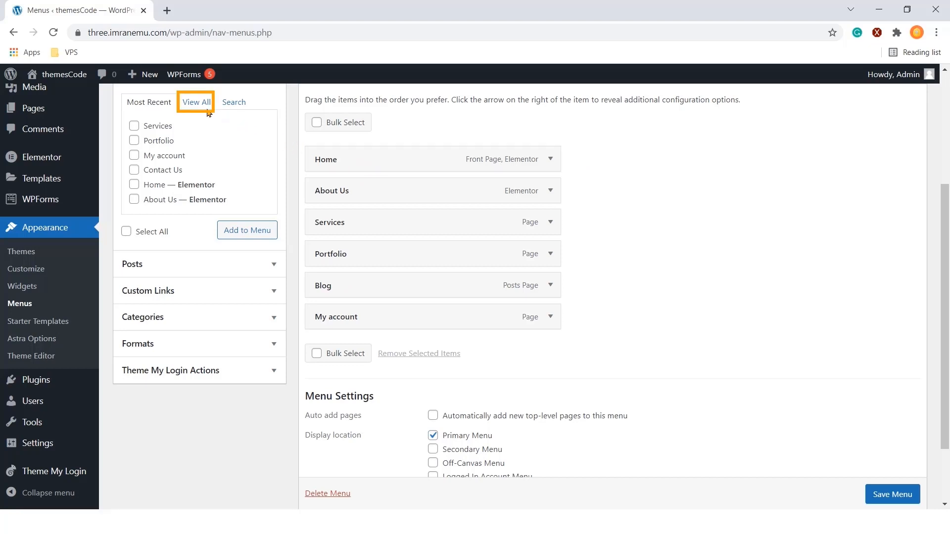
click(197, 102)
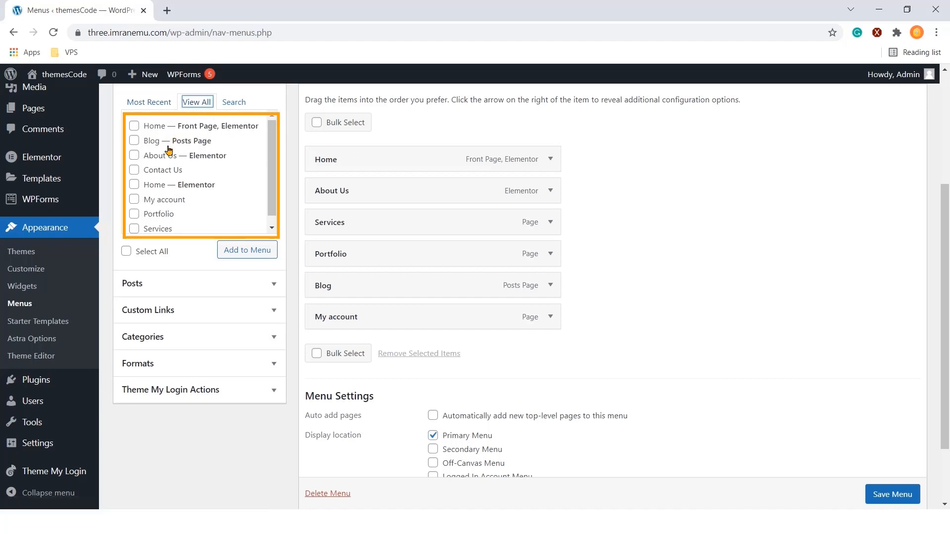
mouse_move(180, 205)
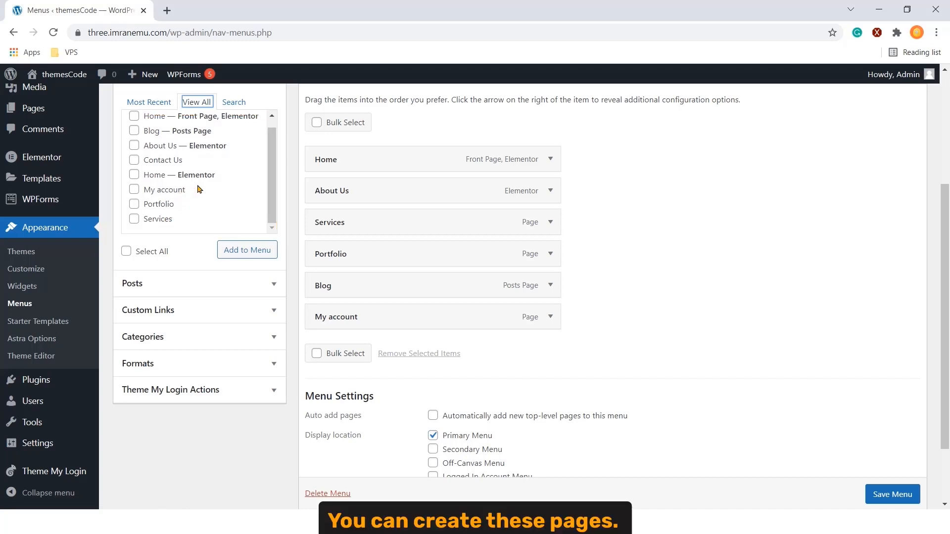
mouse_move(34, 108)
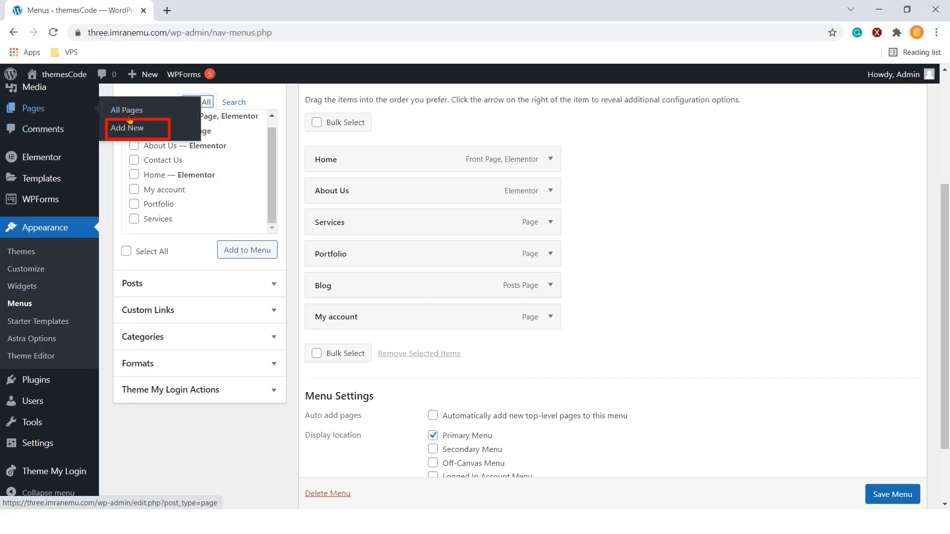
- Add a custom link with the pasted registration URL and link text Register to the menu
click(127, 127)
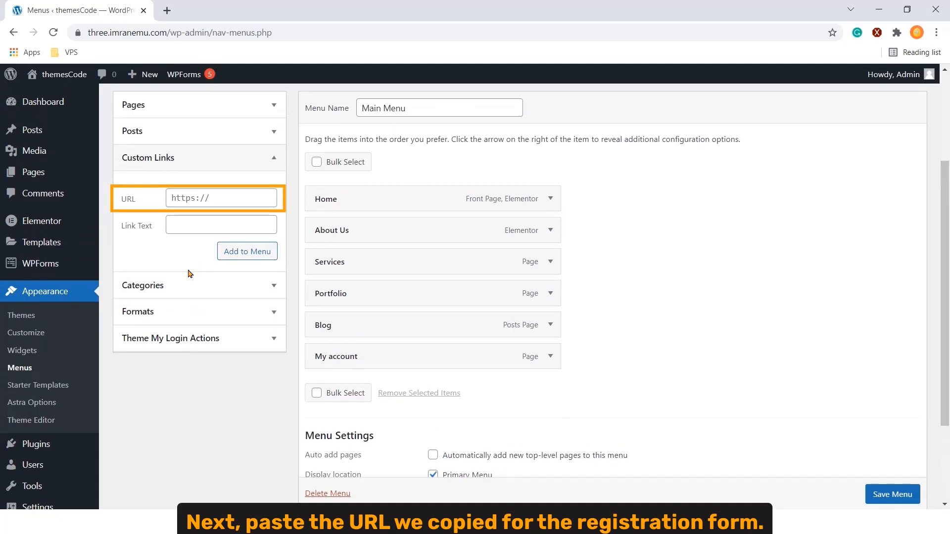
right_click(221, 198)
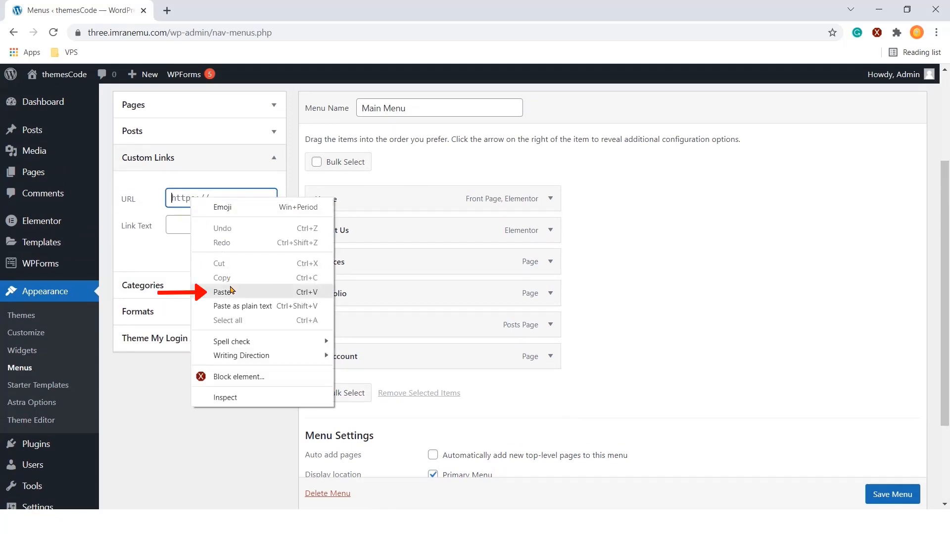
click(224, 292)
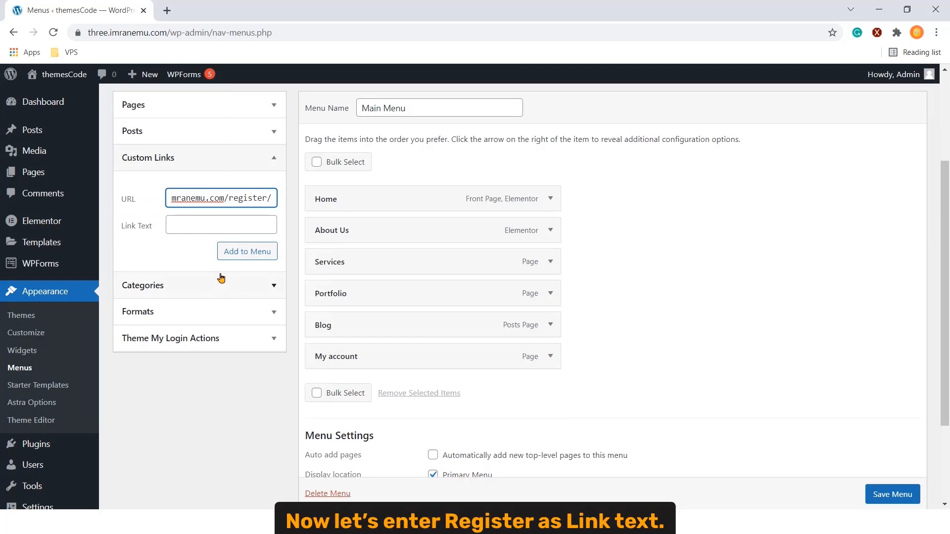
text(Register)
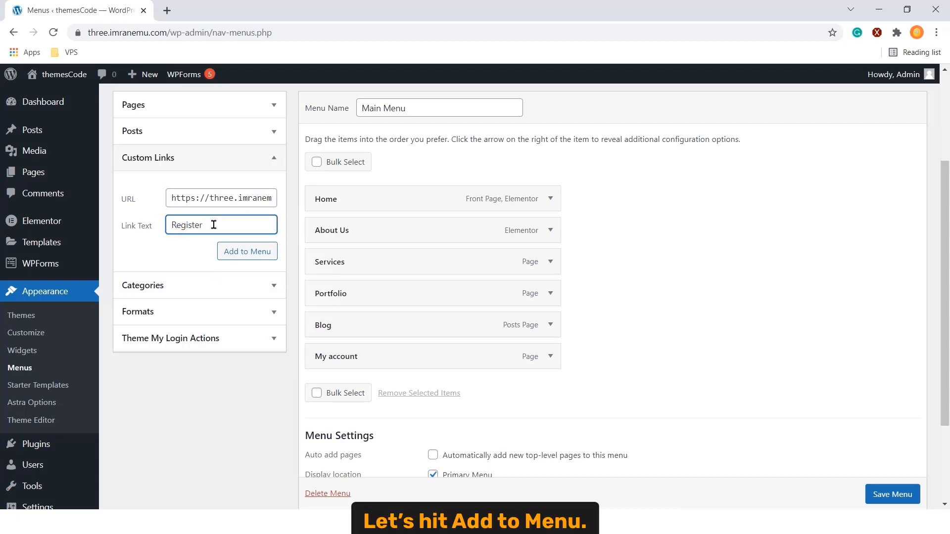
click(247, 251)
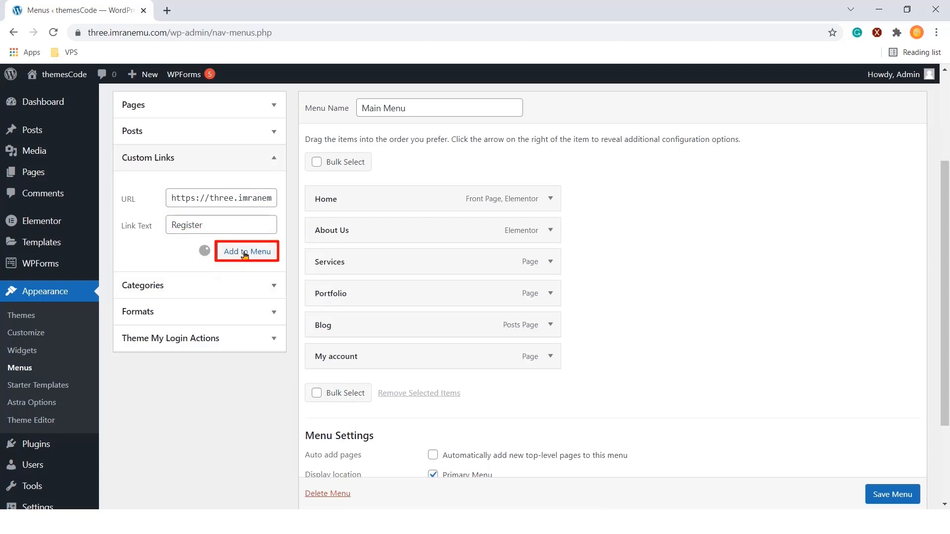
- Set the Register item to open in a new tab and save the Main Menu
click(246, 251)
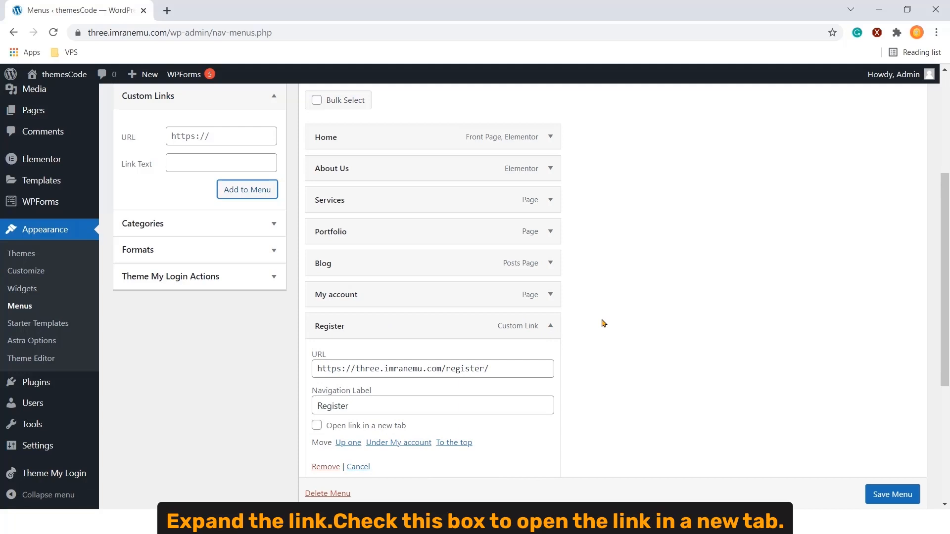
scroll(down, 3)
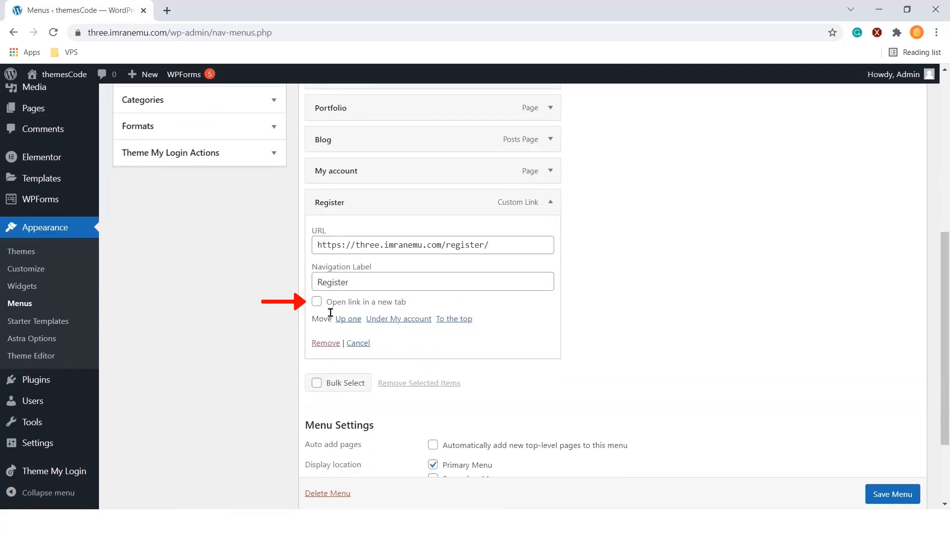
click(316, 302)
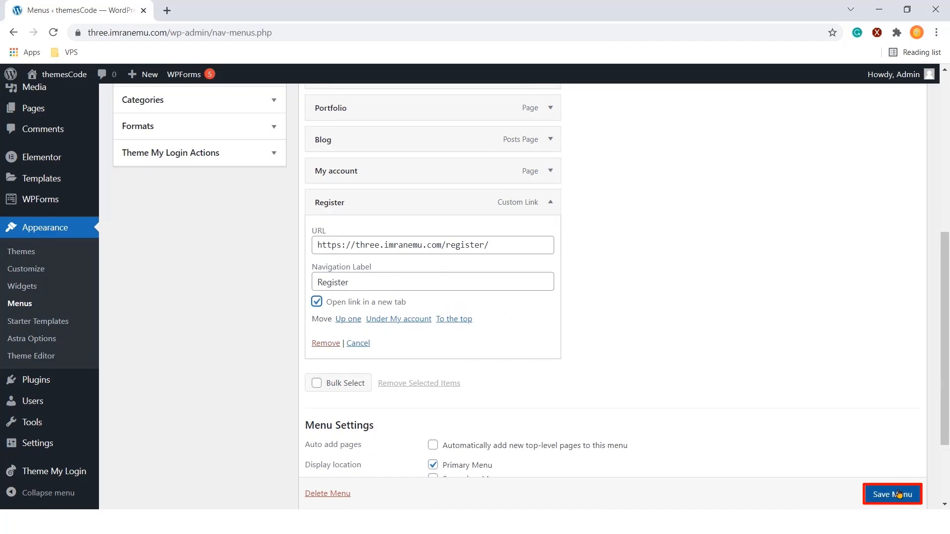
click(892, 494)
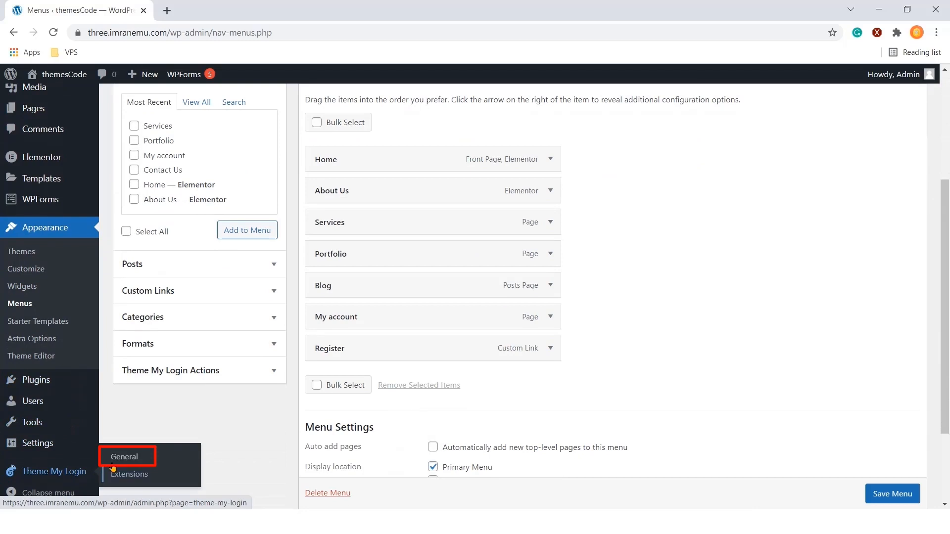
- Copy the Log In page address from Theme My Login's General settings and return to Menus
click(126, 457)
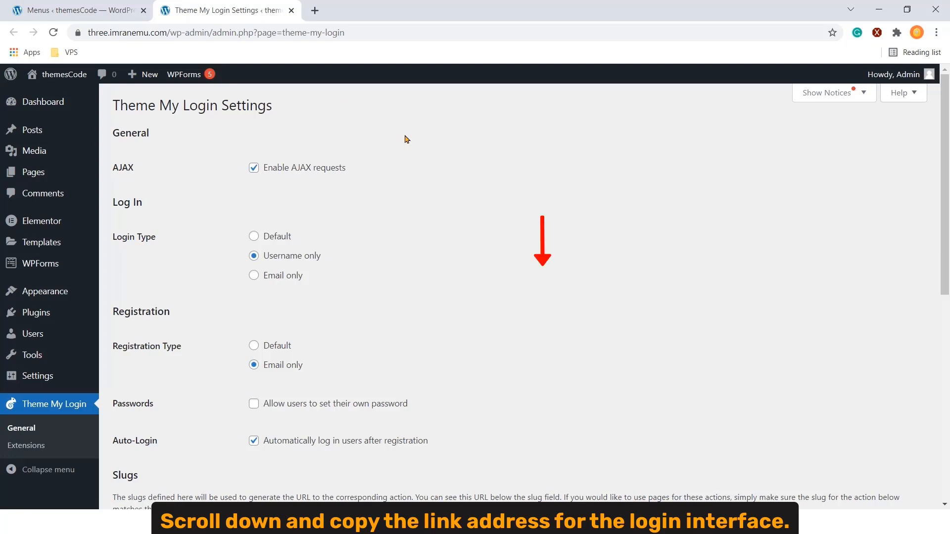
scroll(down, 3)
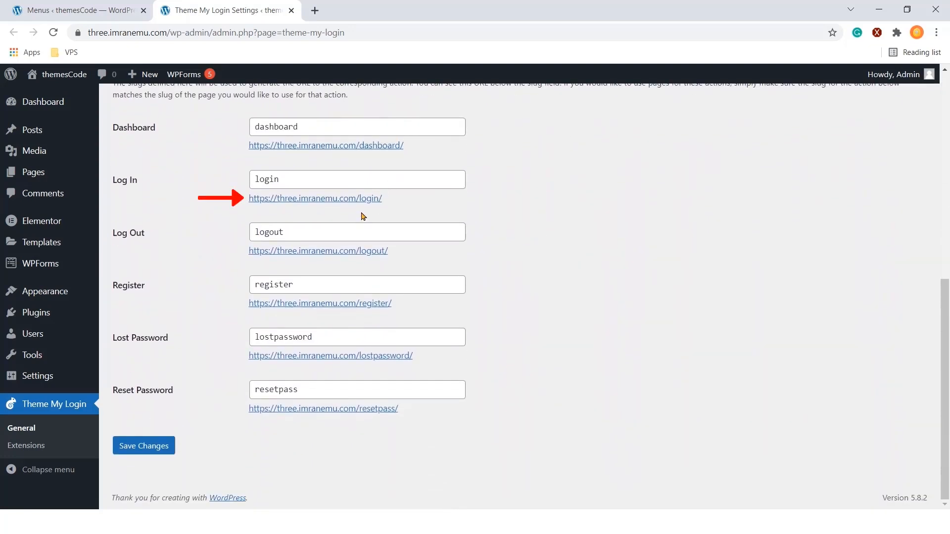
click(314, 198)
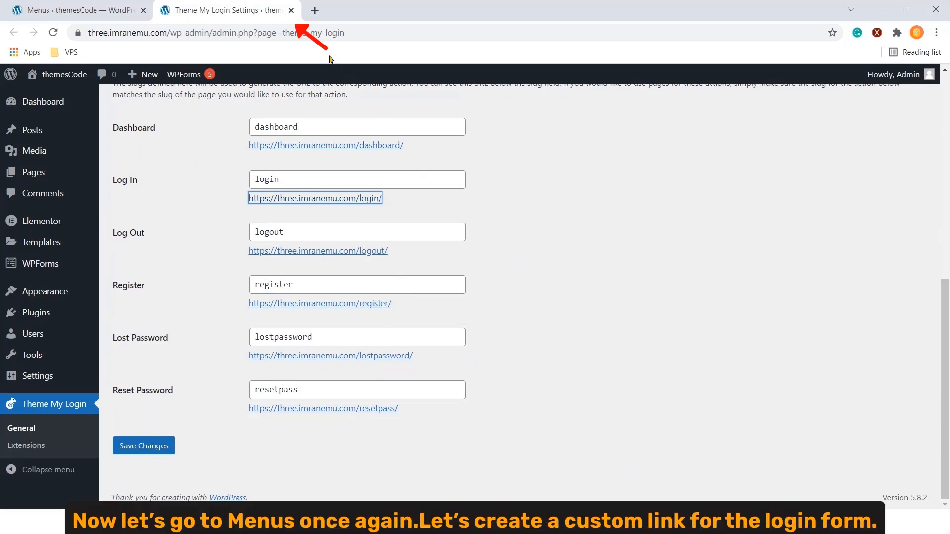
click(74, 11)
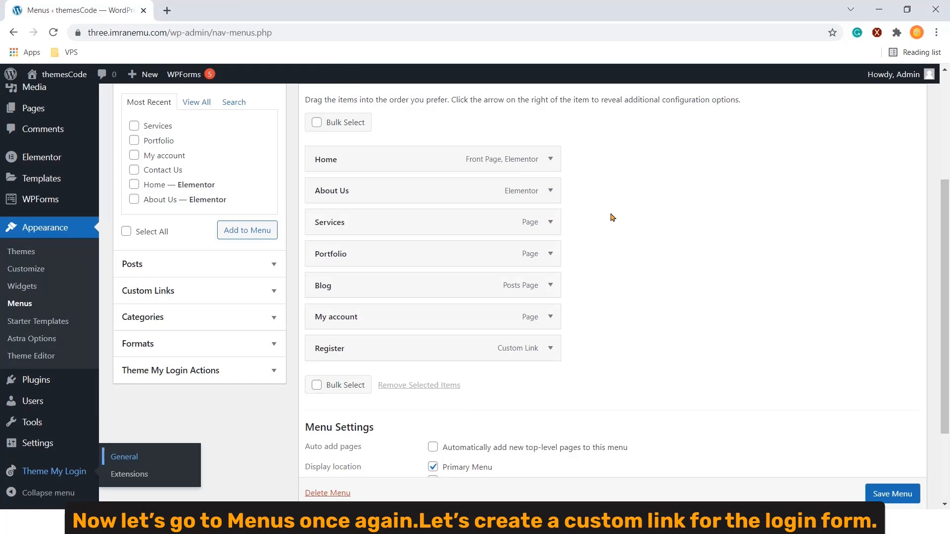
- Add the Log In custom link to the menu and set it to open in a new tab
scroll(down, 3)
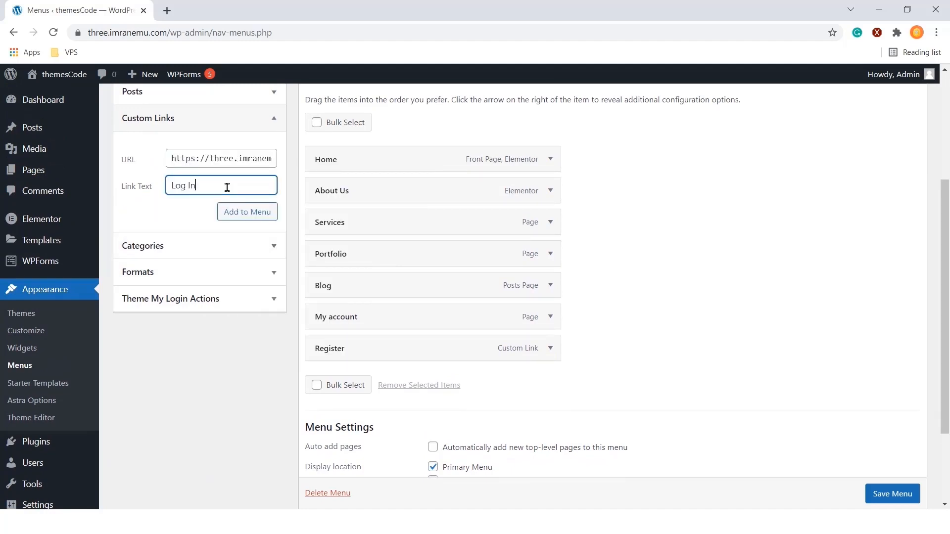
click(248, 211)
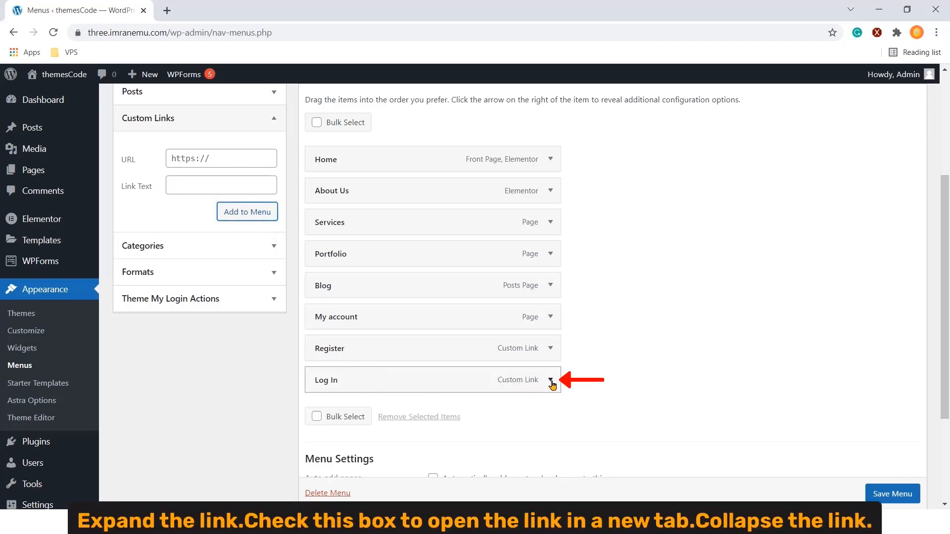
click(551, 380)
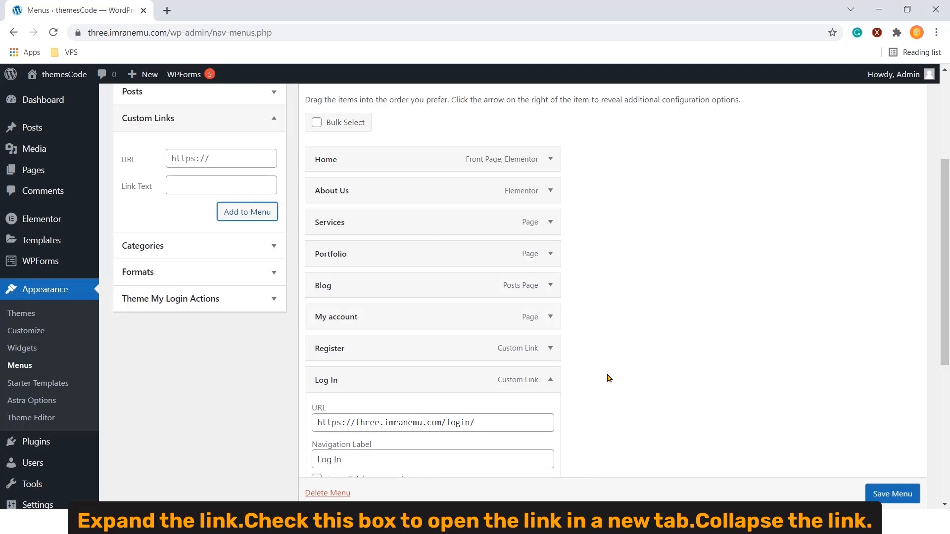
scroll(down, 3)
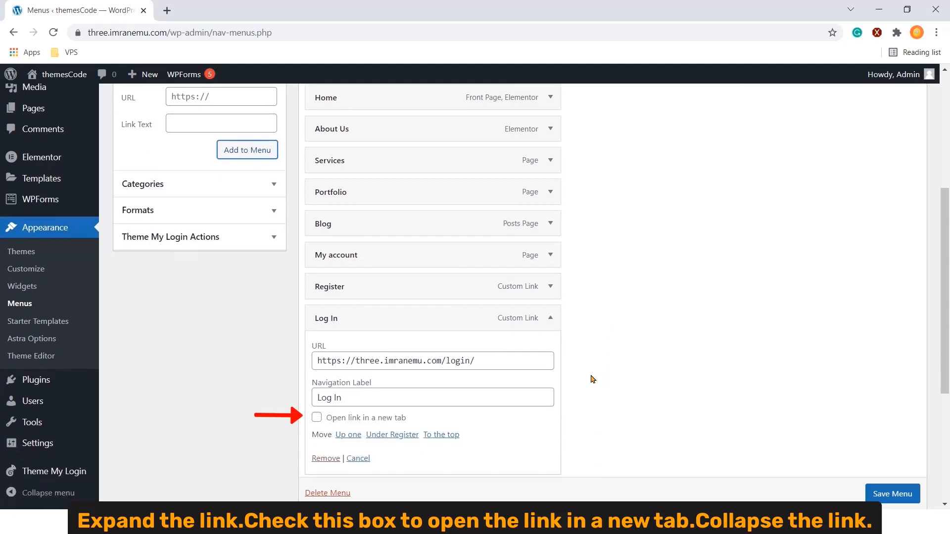
click(316, 417)
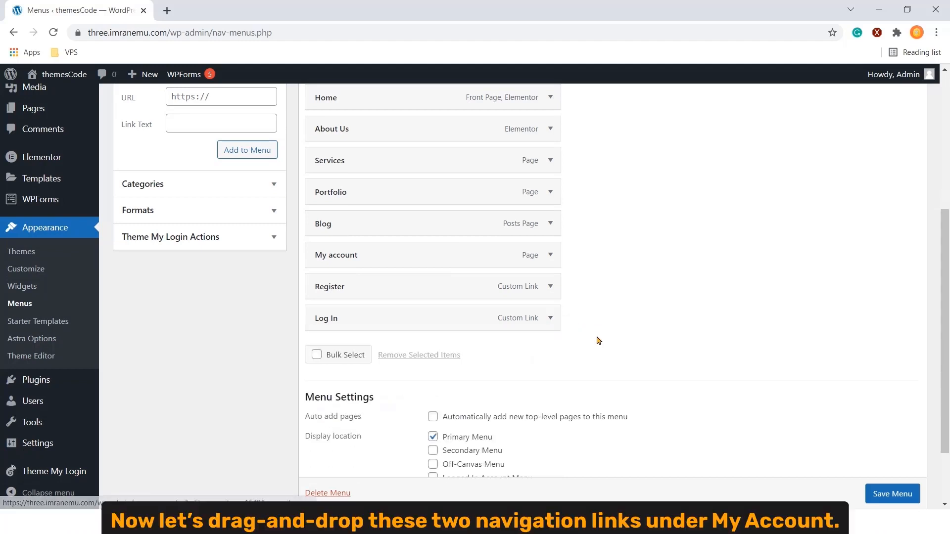
mouse_move(614, 351)
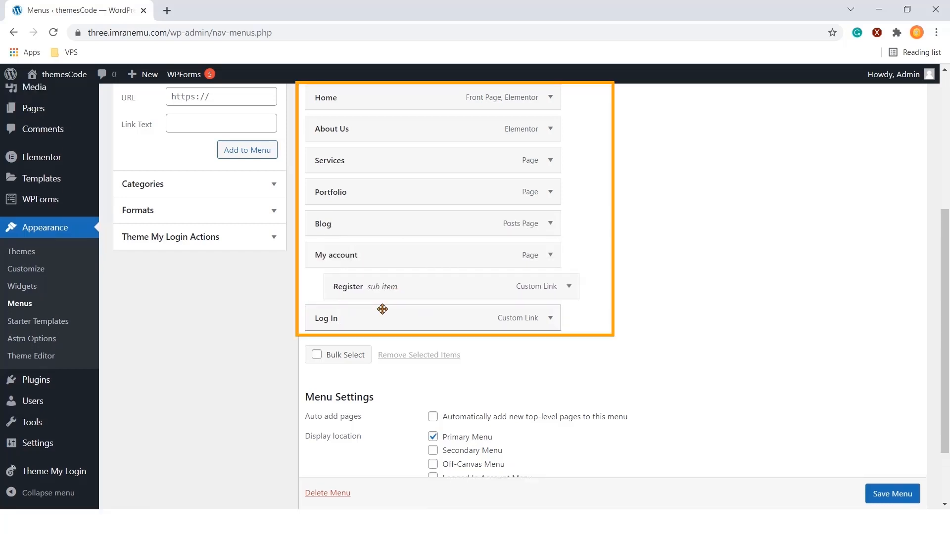
- Nest Register and Log In under My account, relabel it User Account, and save the menu
drag(383, 317, 407, 285)
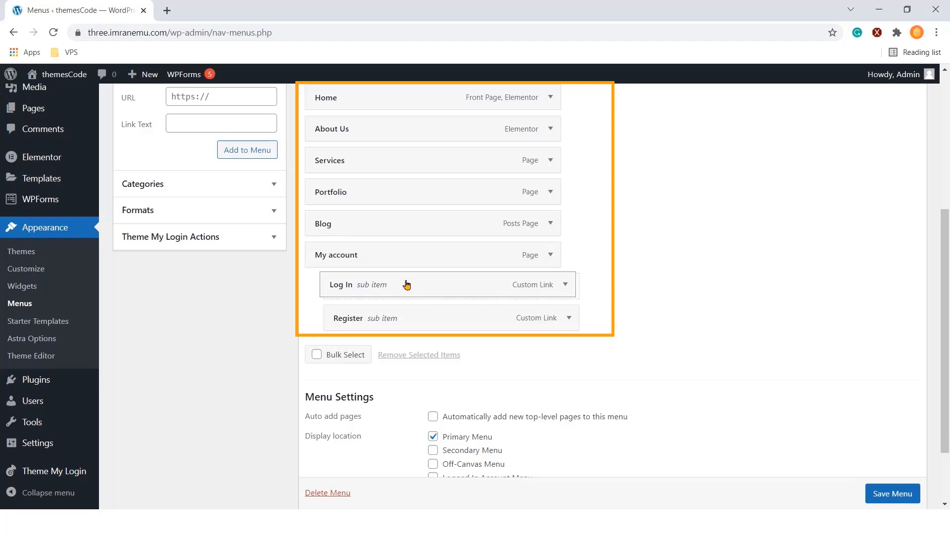
drag(405, 285, 424, 318)
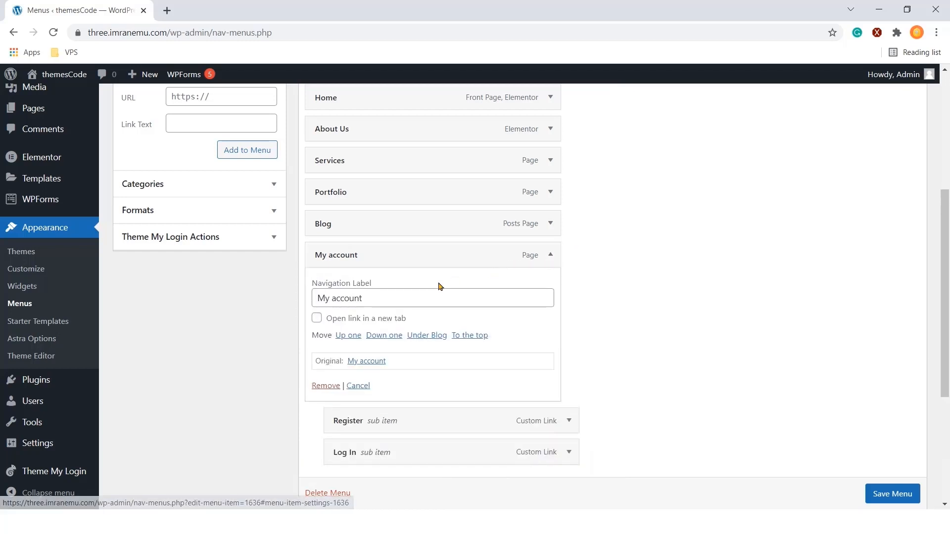
text(Useraccount)
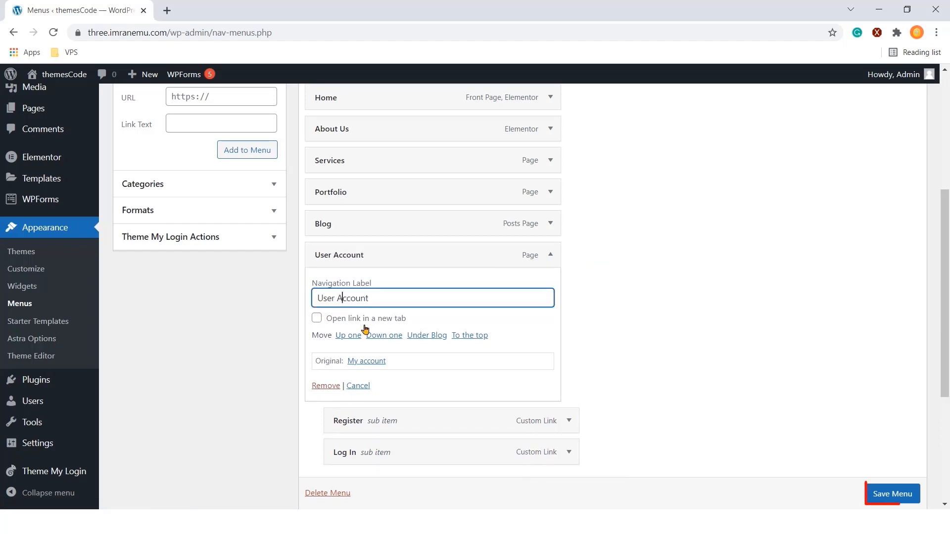
click(892, 494)
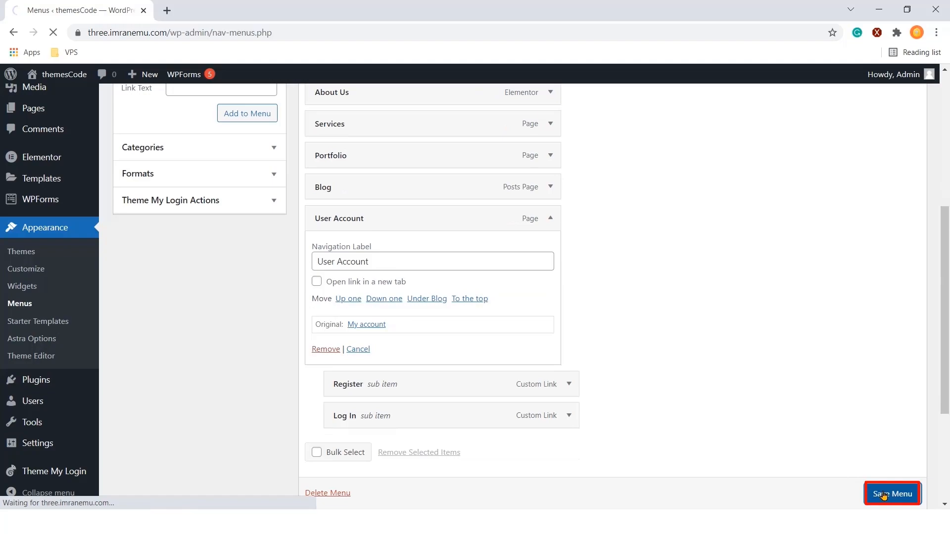
click(893, 494)
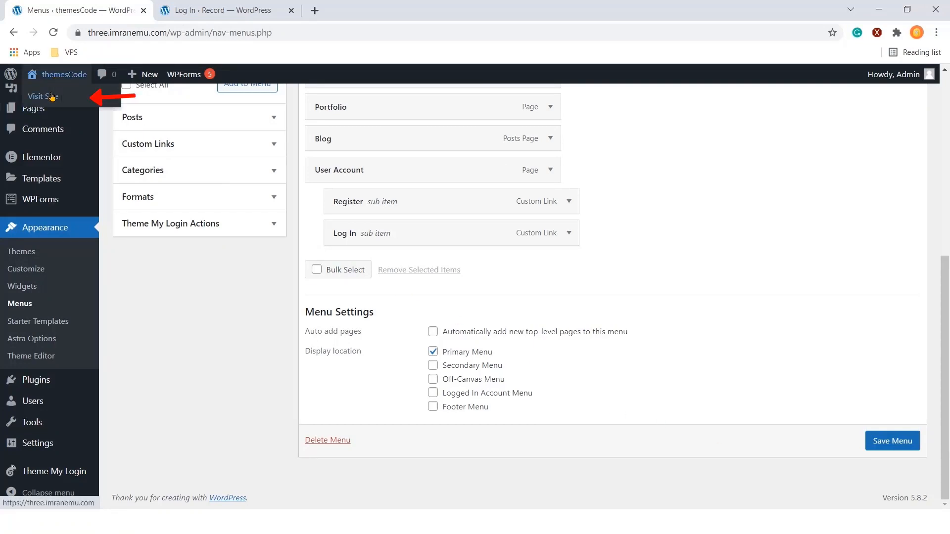
- Visit the live site and open Register from the User Account dropdown, focusing its Email field
click(39, 96)
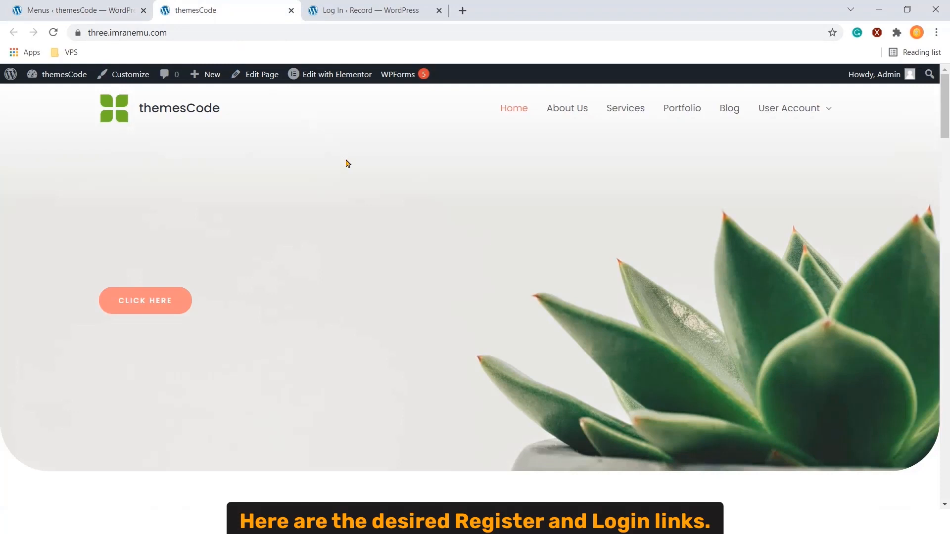
click(789, 108)
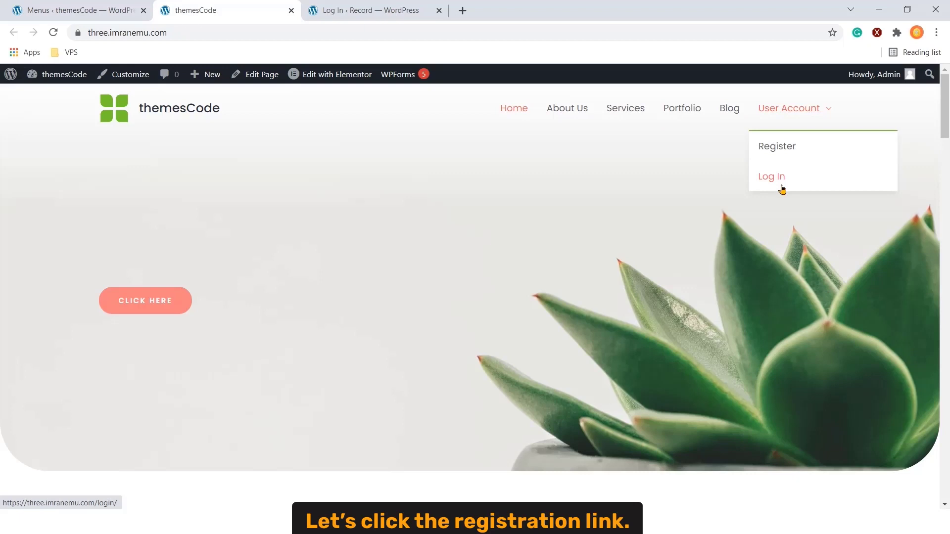
click(777, 146)
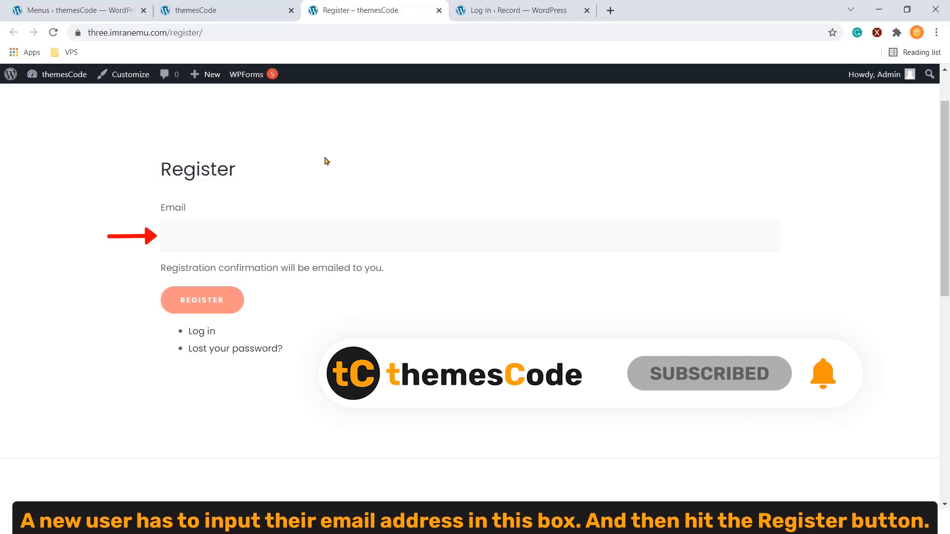
click(250, 235)
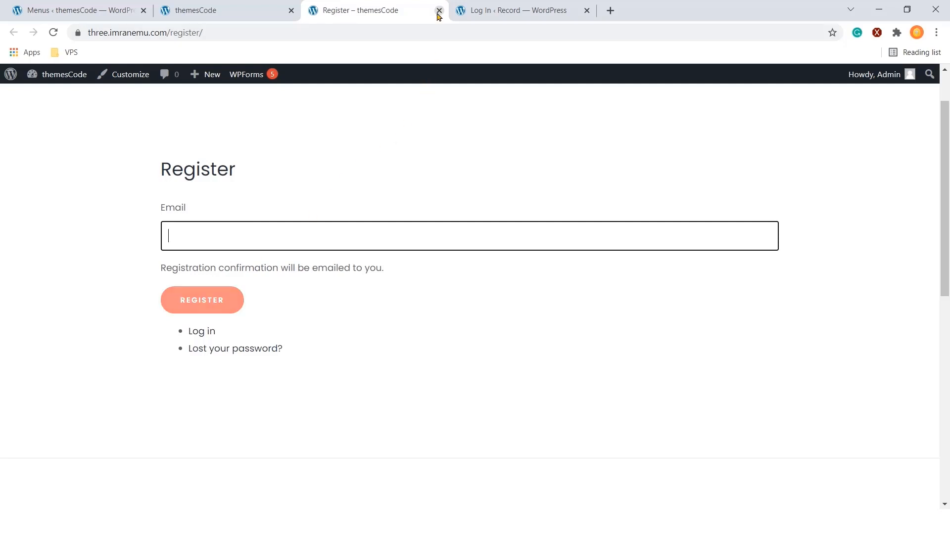
- Follow the Lost your password?, Log in and Register links between the three front-end forms
click(438, 10)
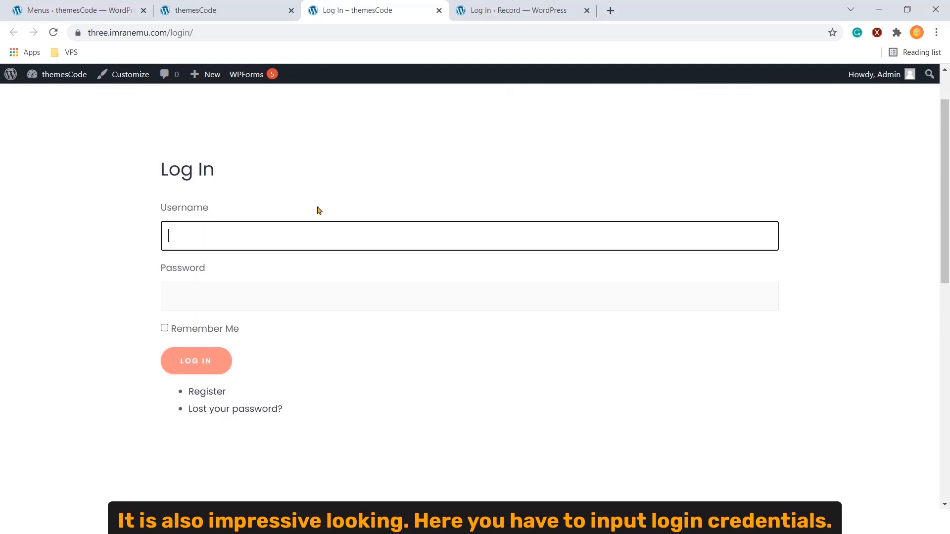
mouse_move(285, 355)
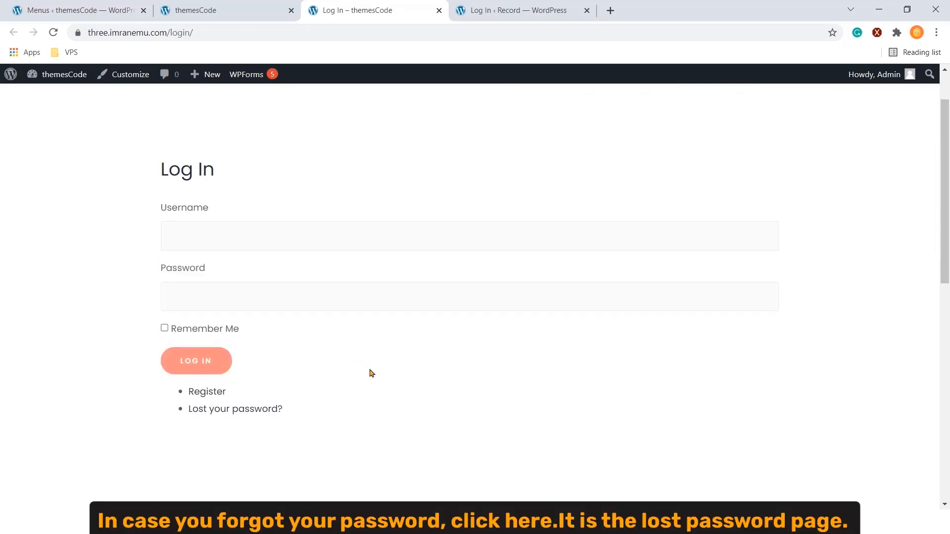
mouse_move(259, 416)
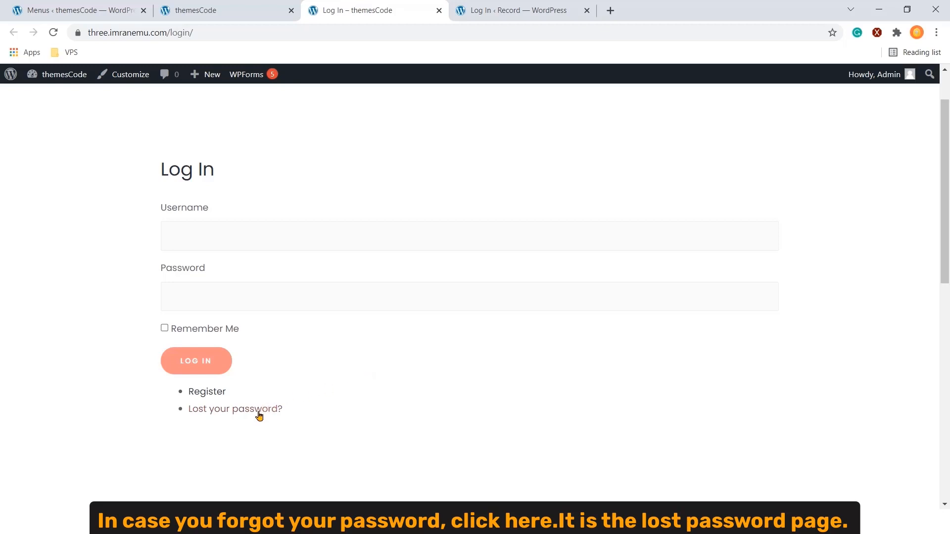
click(235, 410)
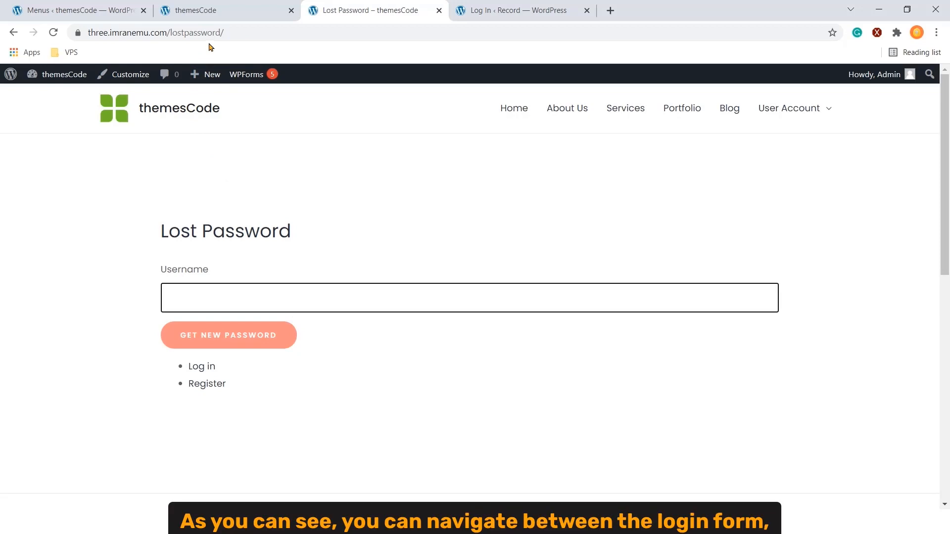
click(469, 297)
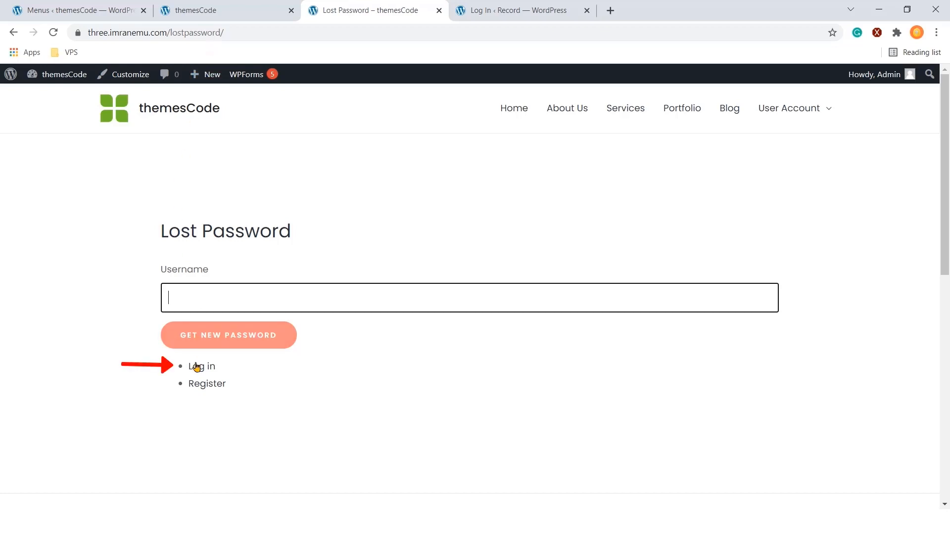
click(201, 366)
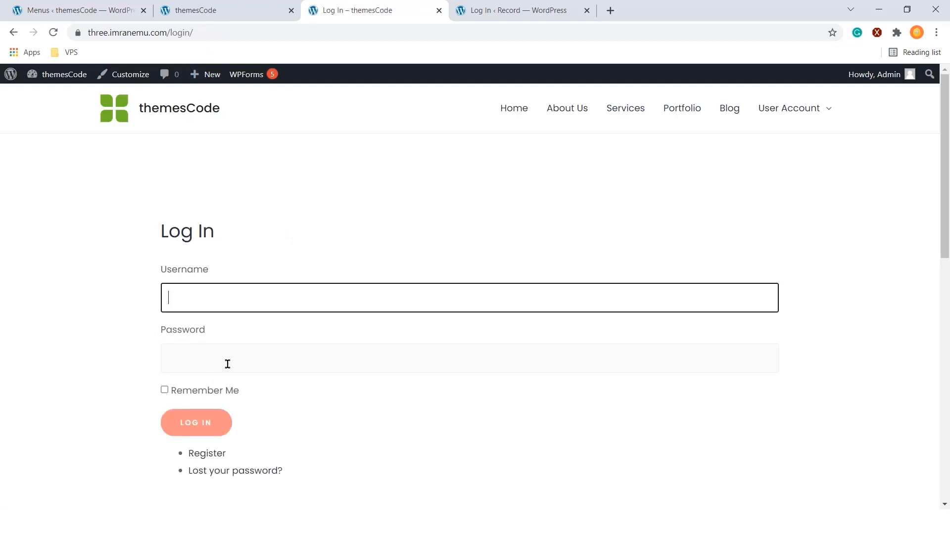
click(207, 453)
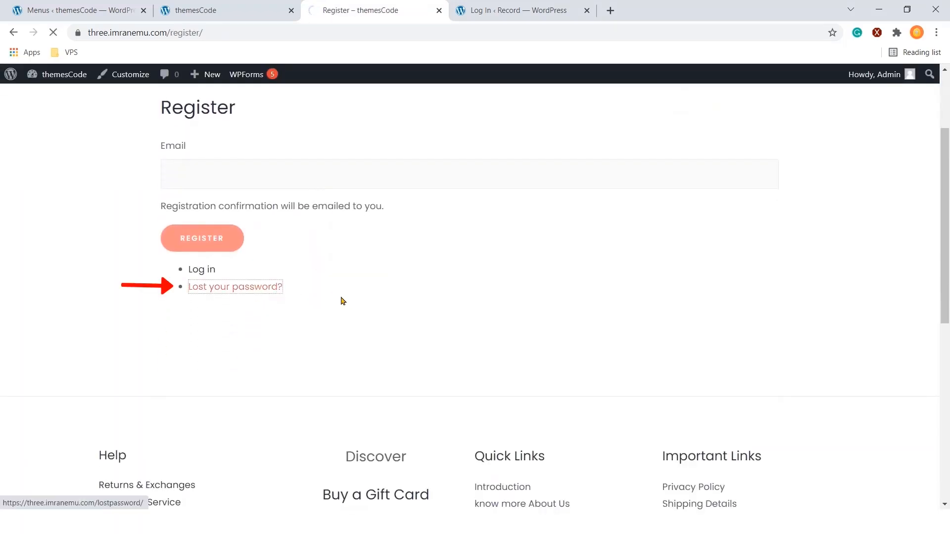
click(235, 286)
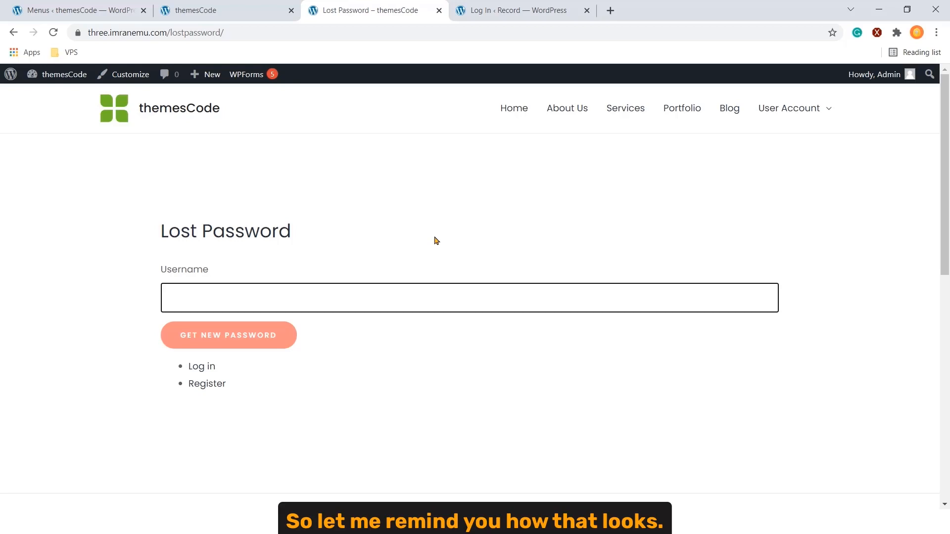
click(520, 10)
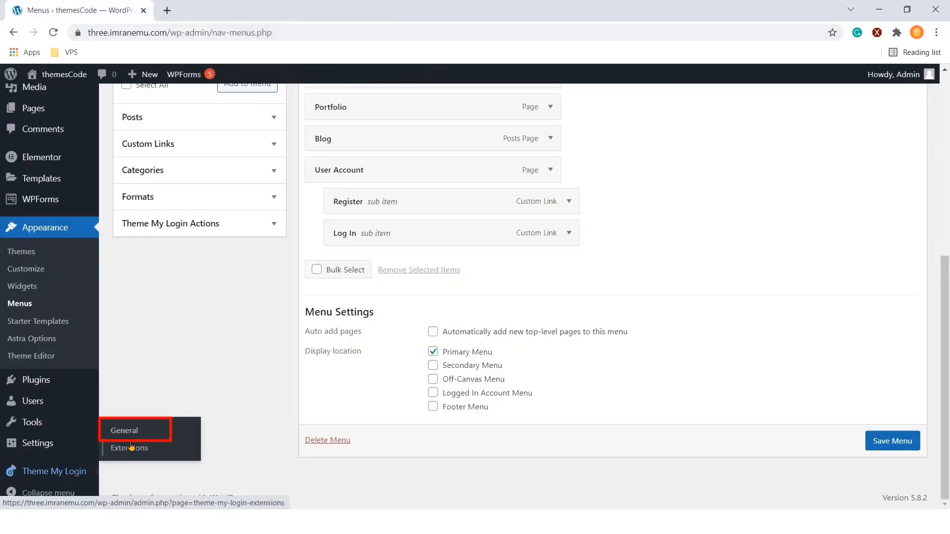
- Set Theme My Login's Log In slug to sign-in and Register slug to join-us, and save changes
click(123, 430)
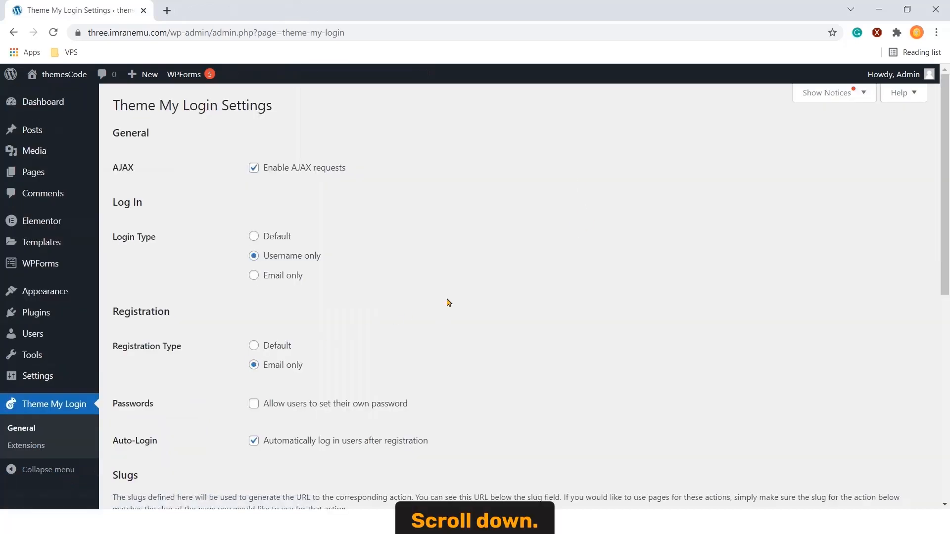
scroll(down, 3)
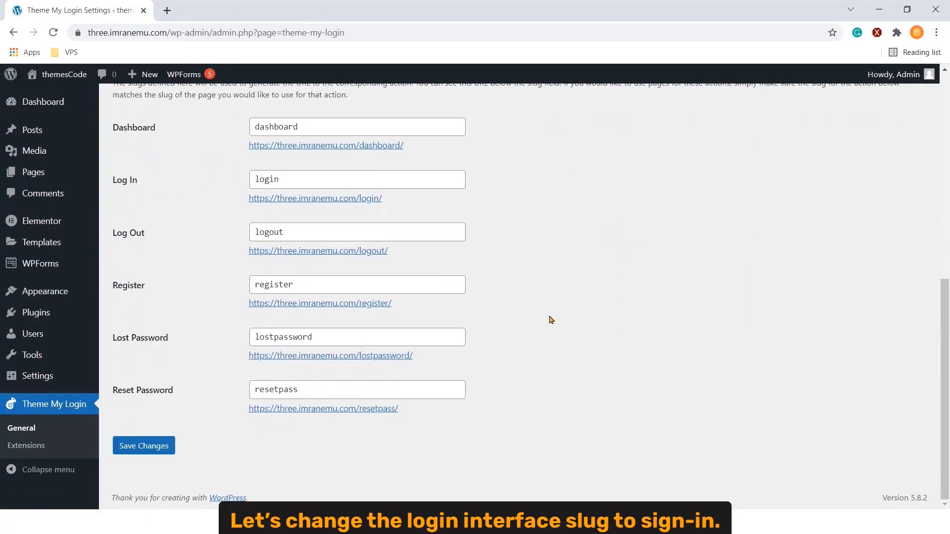
text(lo)
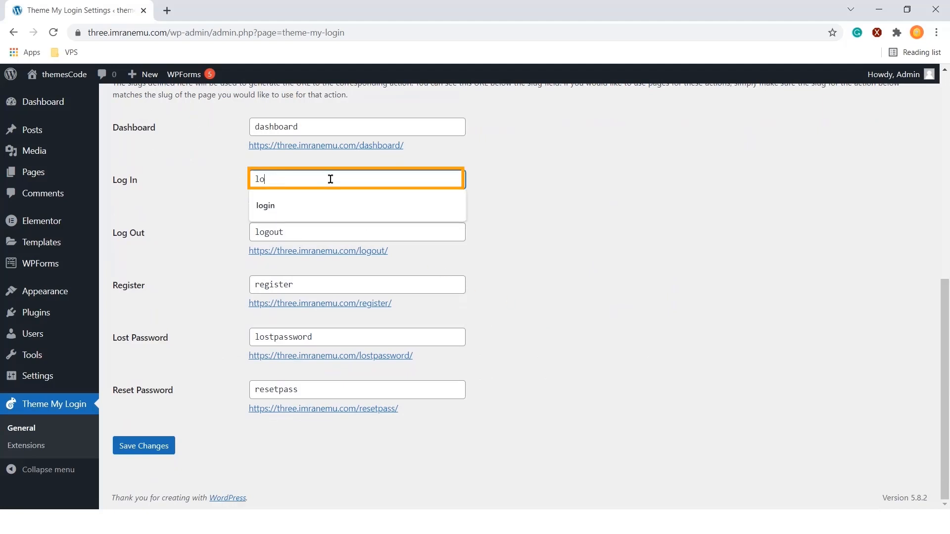
text(sign-in)
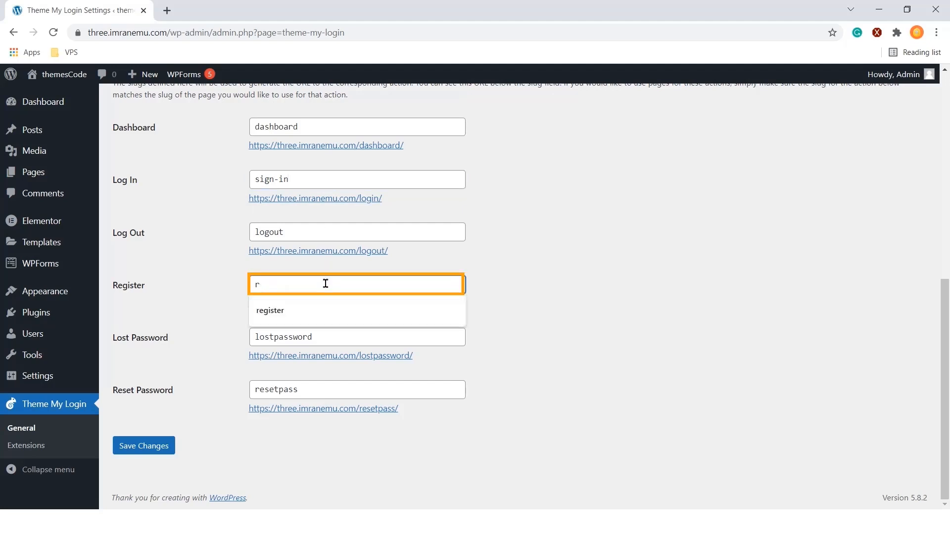
text(join-us)
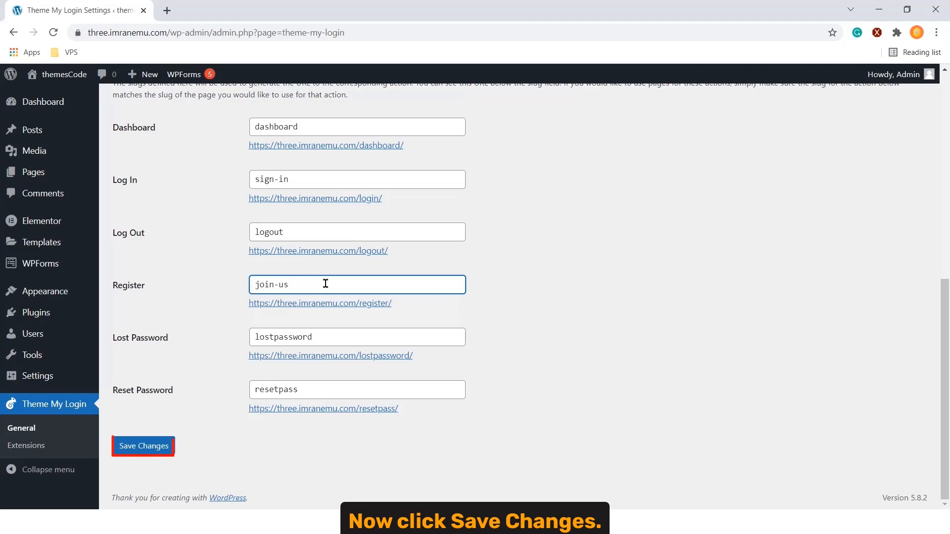
click(143, 446)
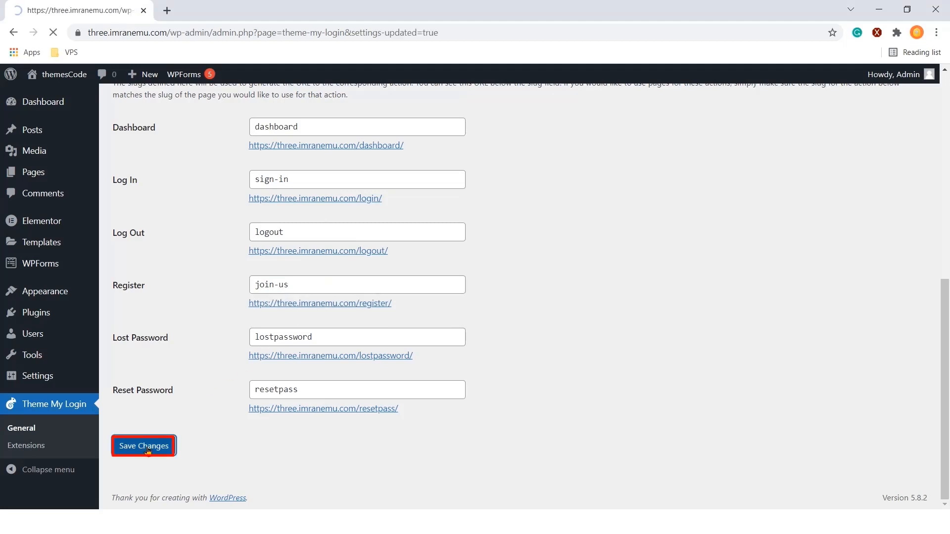
click(144, 446)
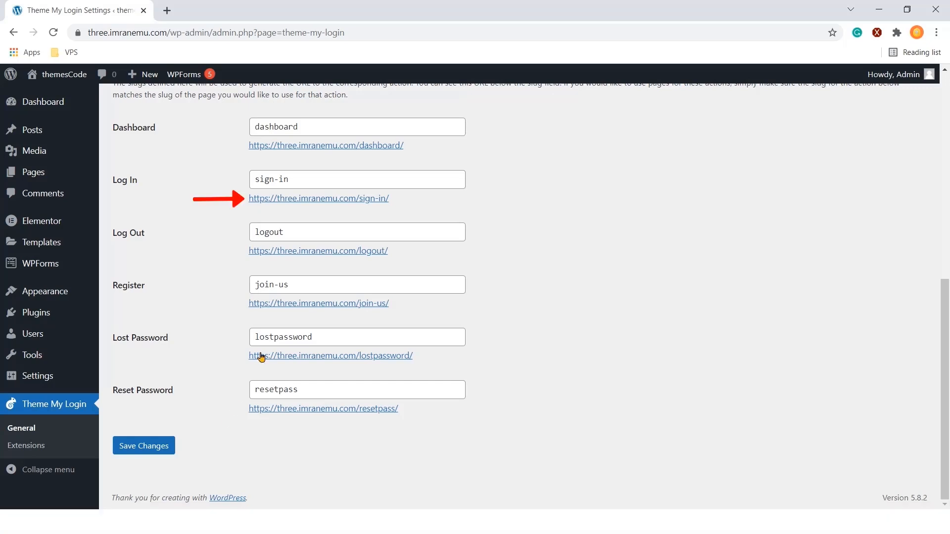
mouse_move(383, 211)
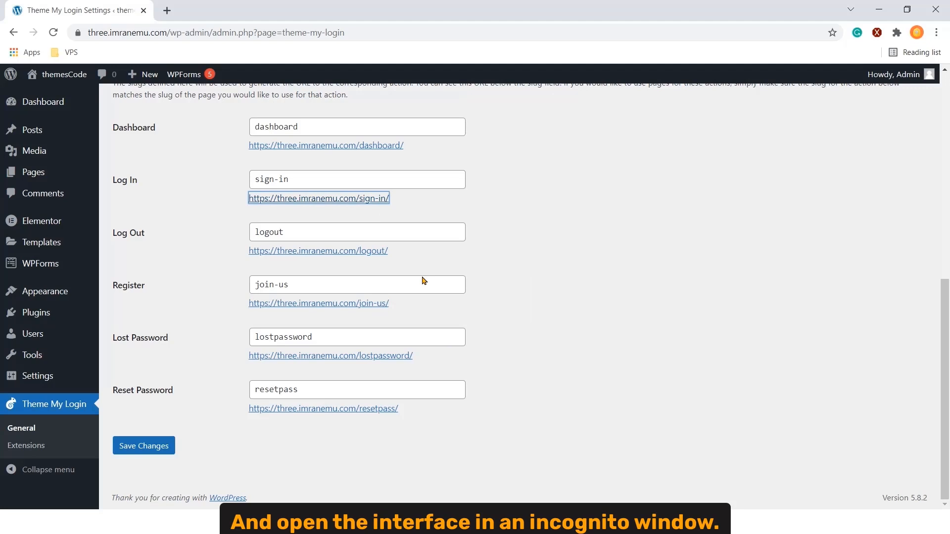
- In an Incognito window load three.imranemu.com/sign-in/, then paste and go to the join-us address
click(937, 32)
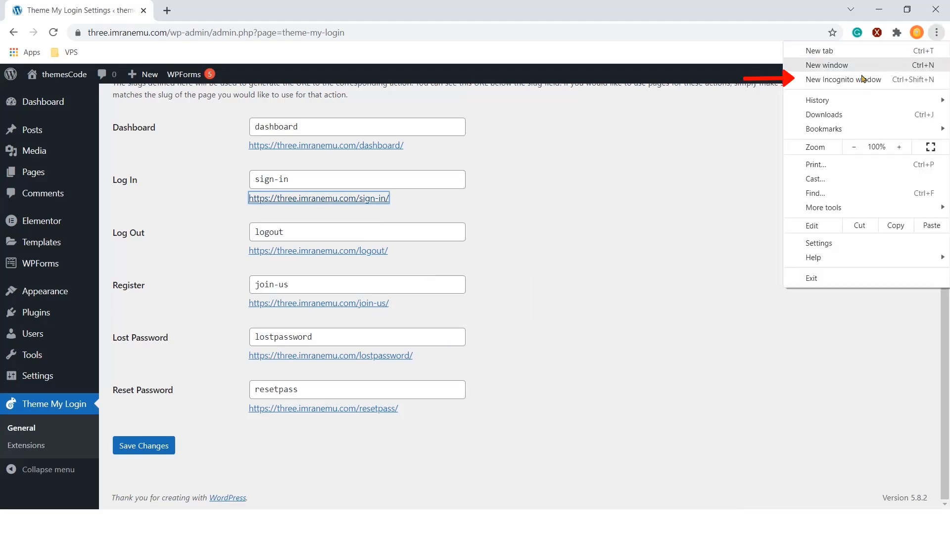
click(843, 80)
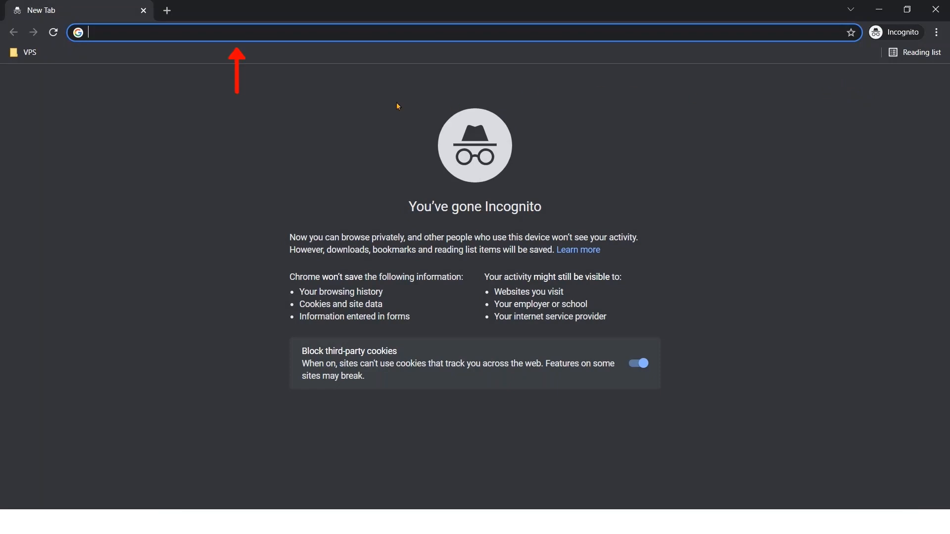
text(three.imranemu.com/sign-in/)
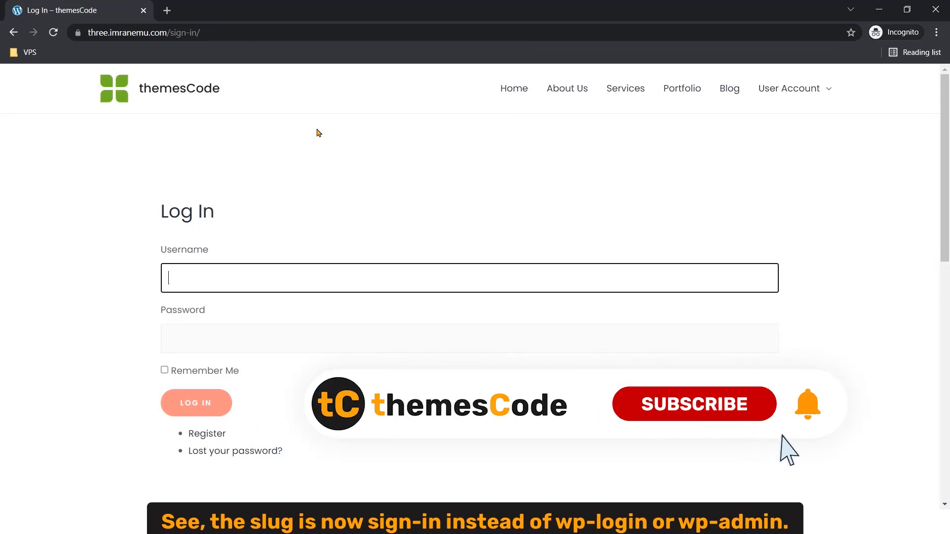
click(694, 404)
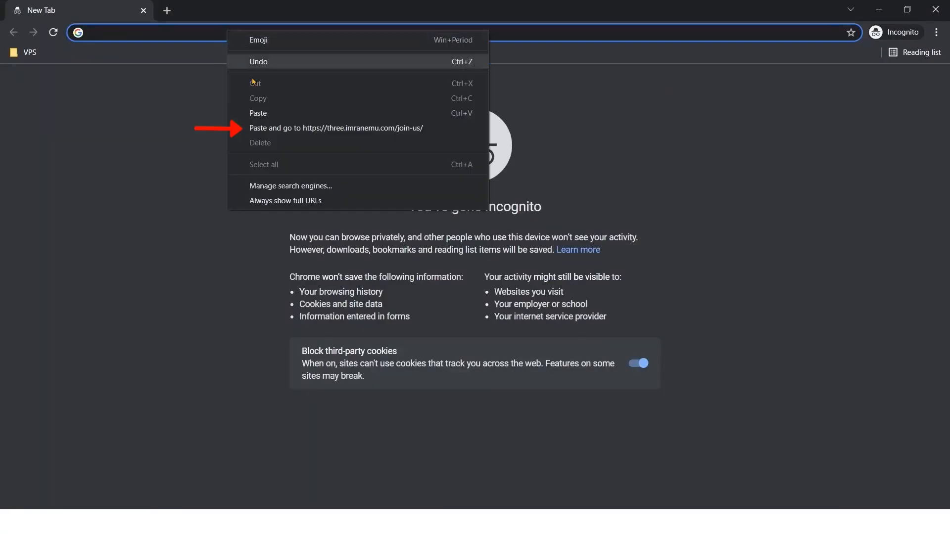
click(336, 128)
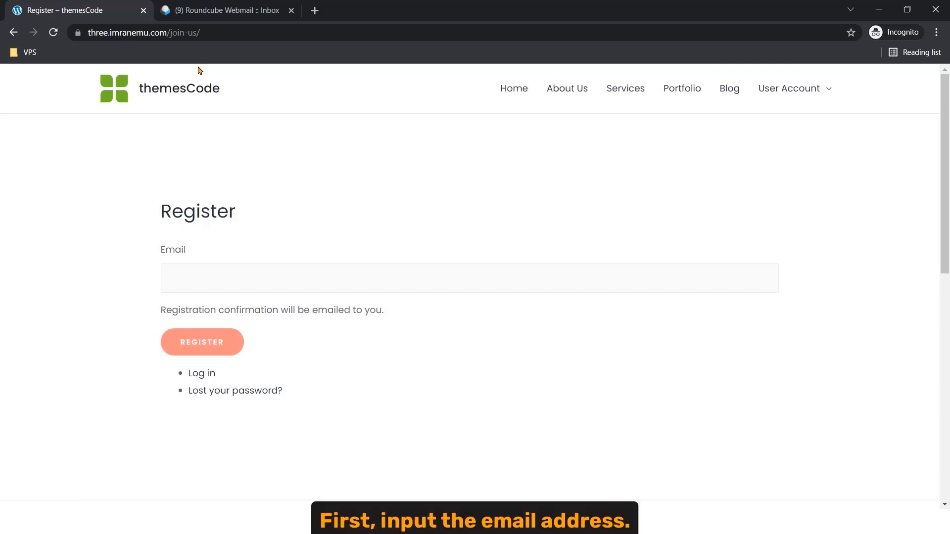
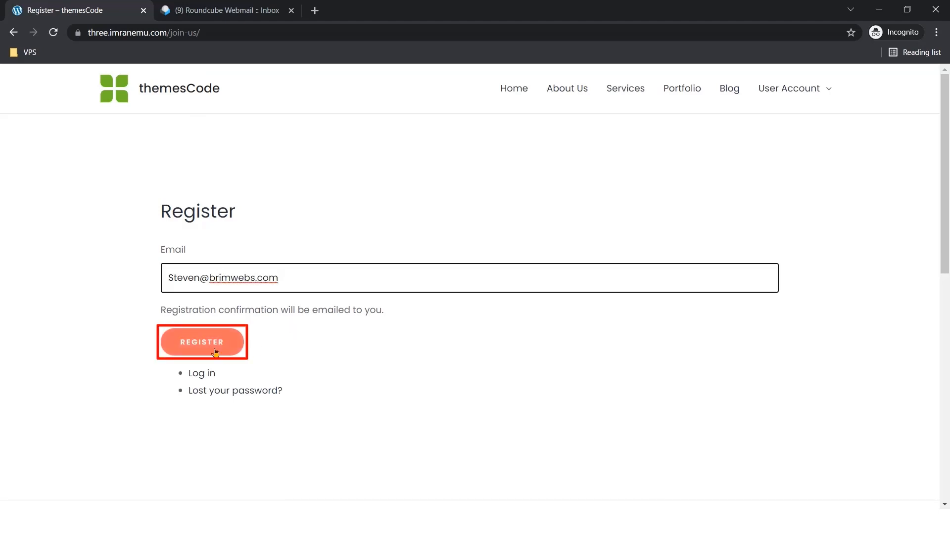
click(203, 342)
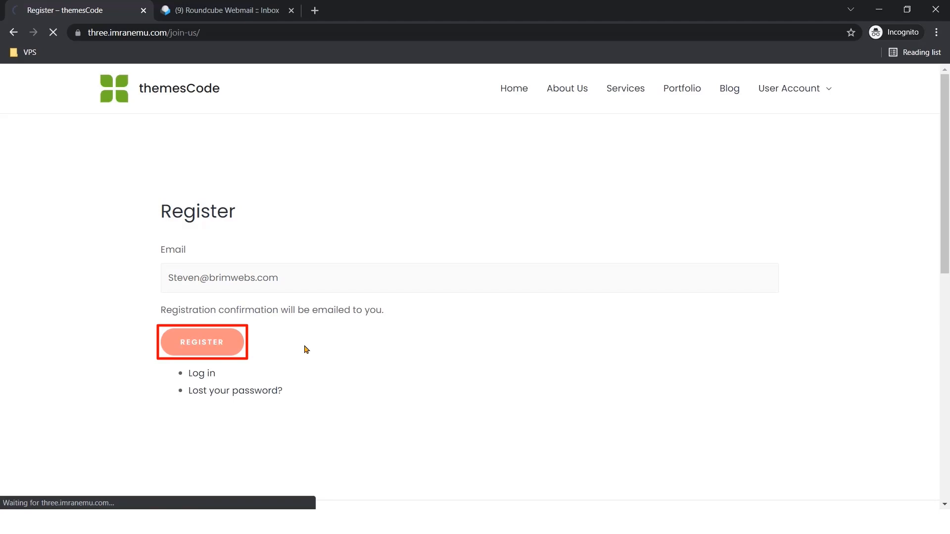
click(202, 342)
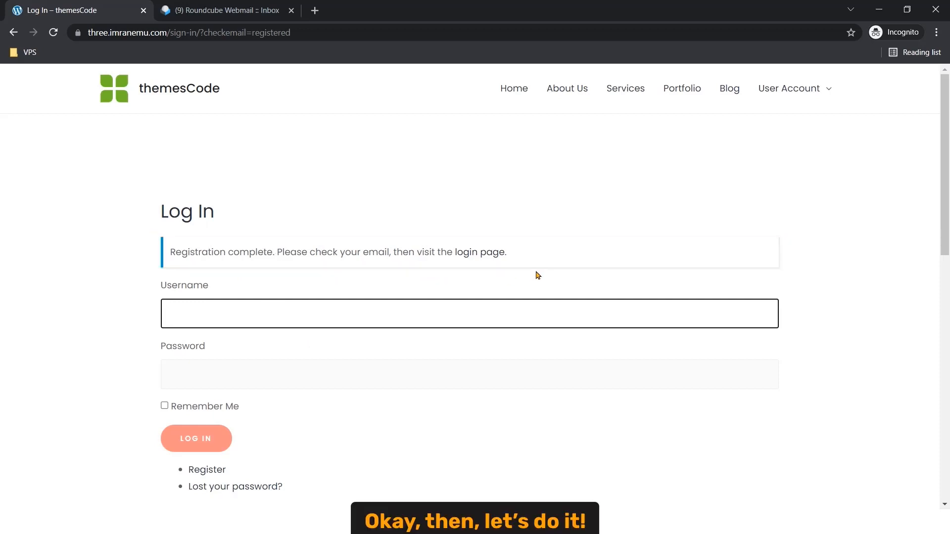
click(234, 10)
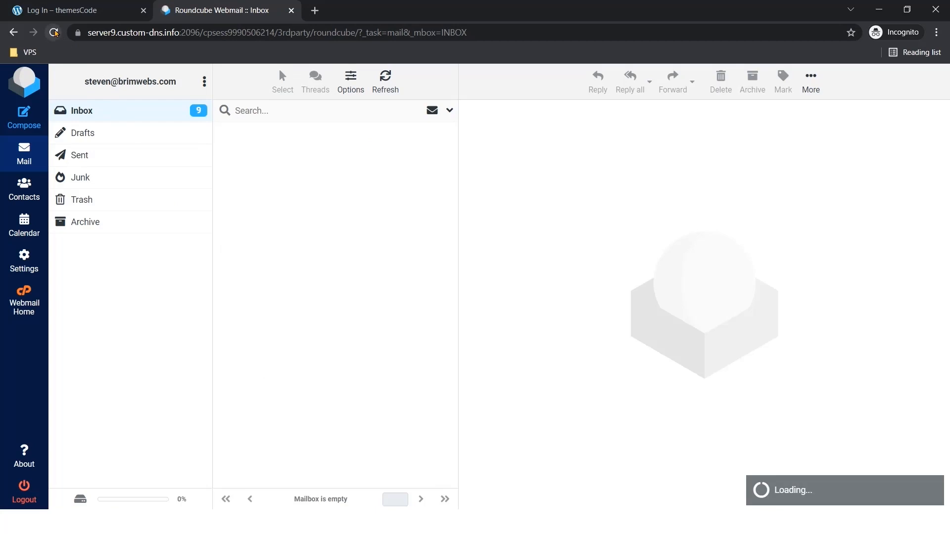
- Refresh Roundcube, open the [themesCode] Login Details email and follow its sign-in link
click(53, 31)
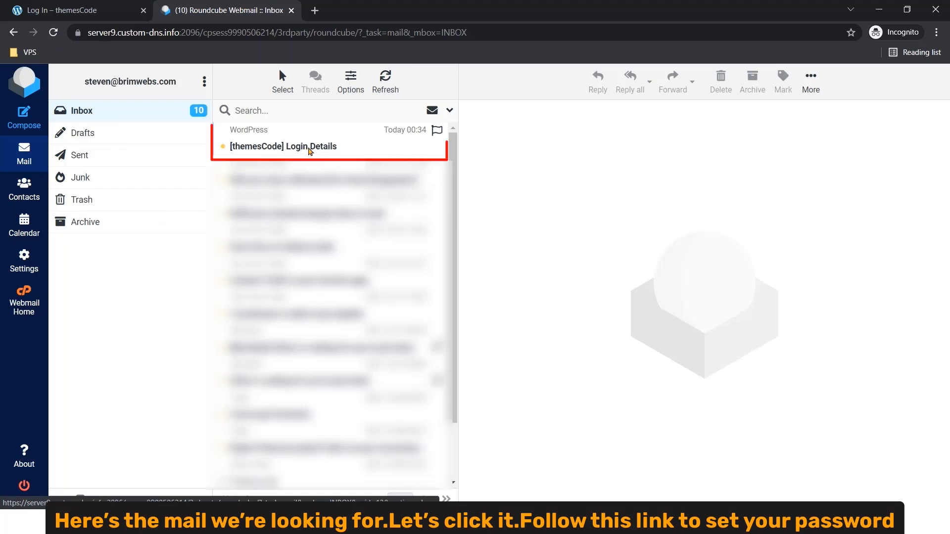
click(283, 146)
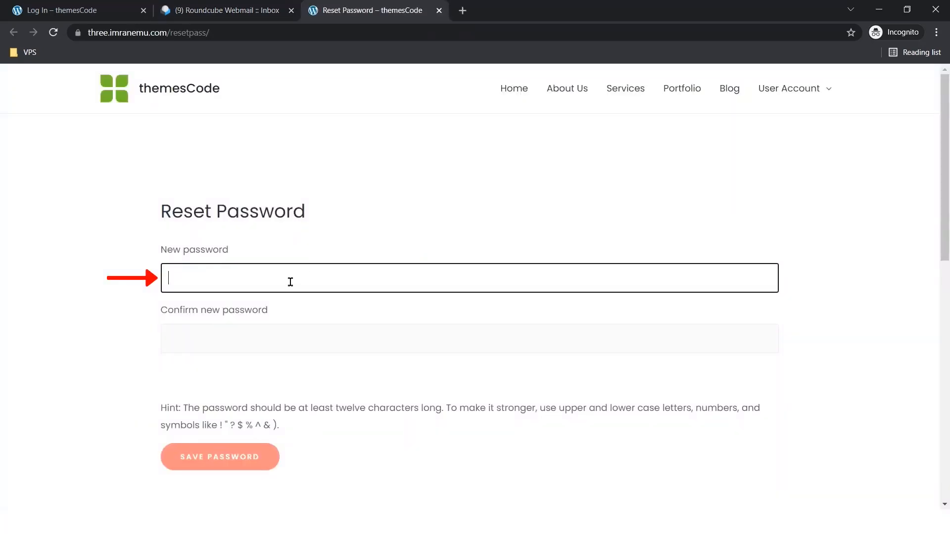
click(469, 338)
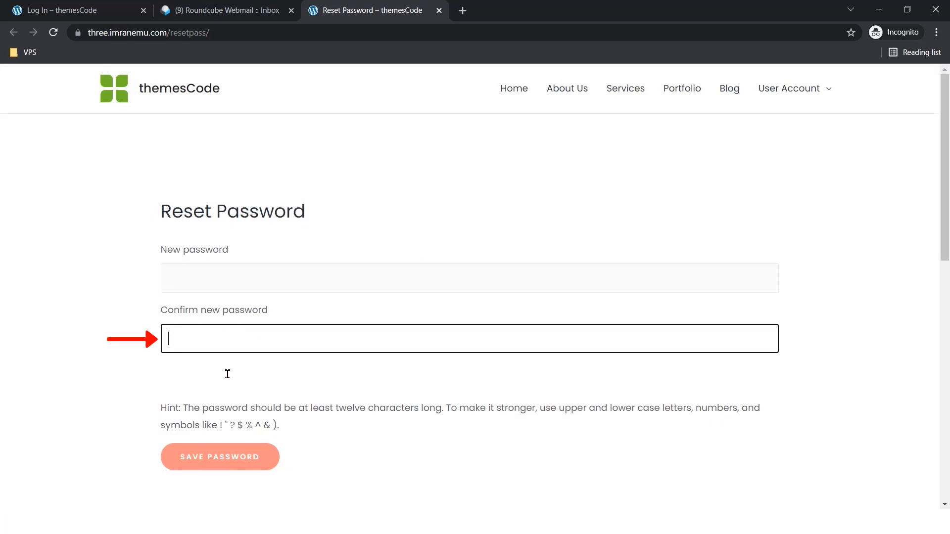
click(227, 10)
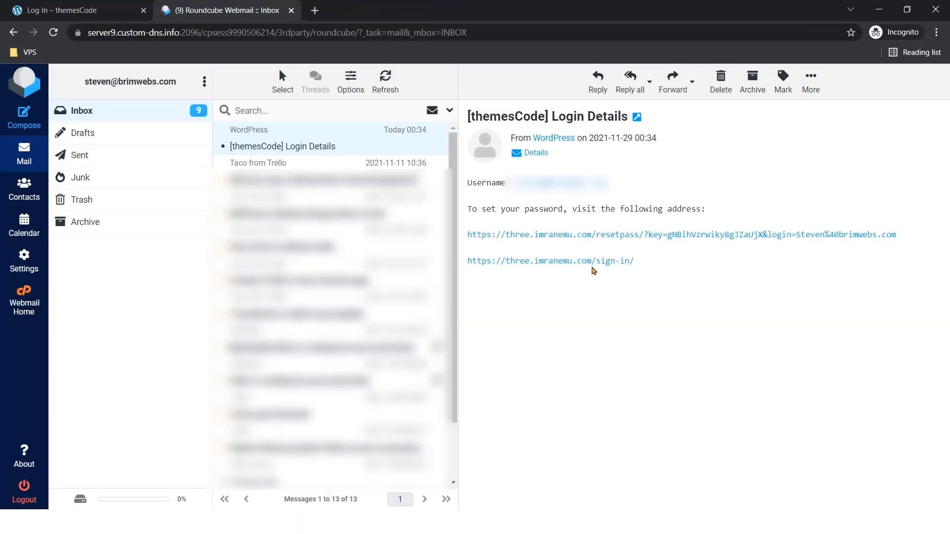
click(549, 261)
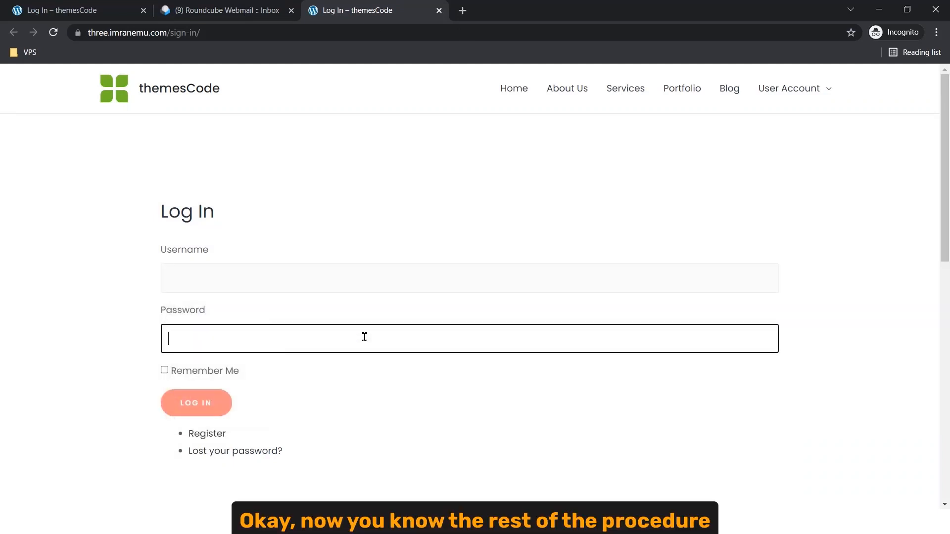
mouse_move(373, 394)
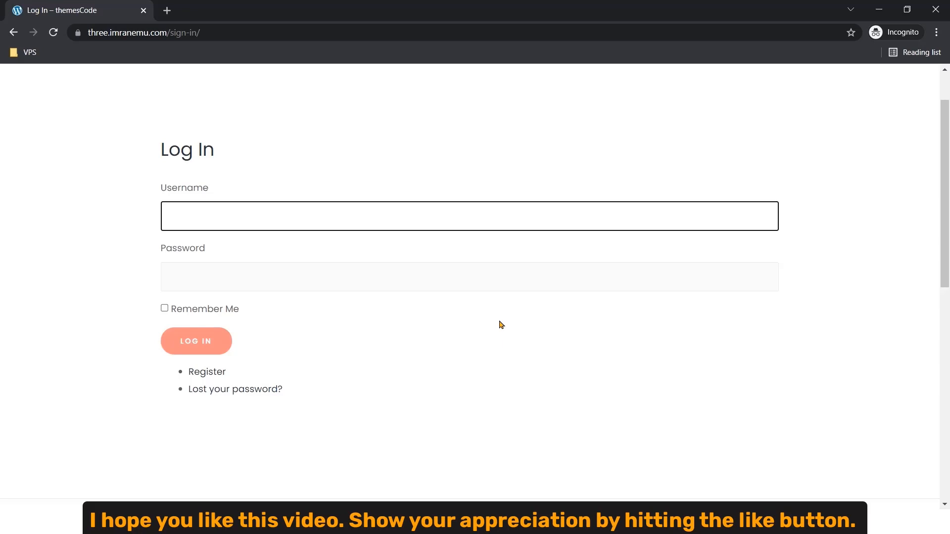
- Follow the email's sign-in link to reach the site's Log In page at /sign-in
click(468, 214)
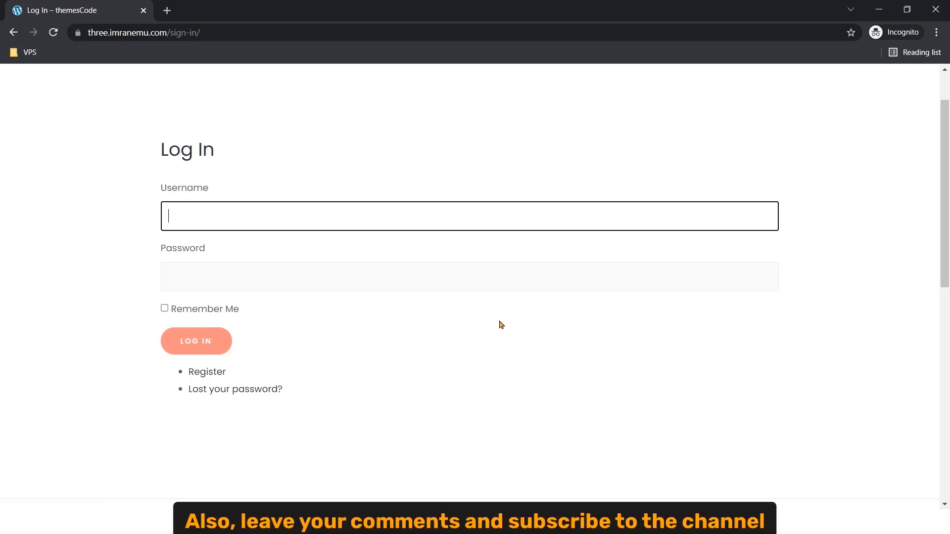